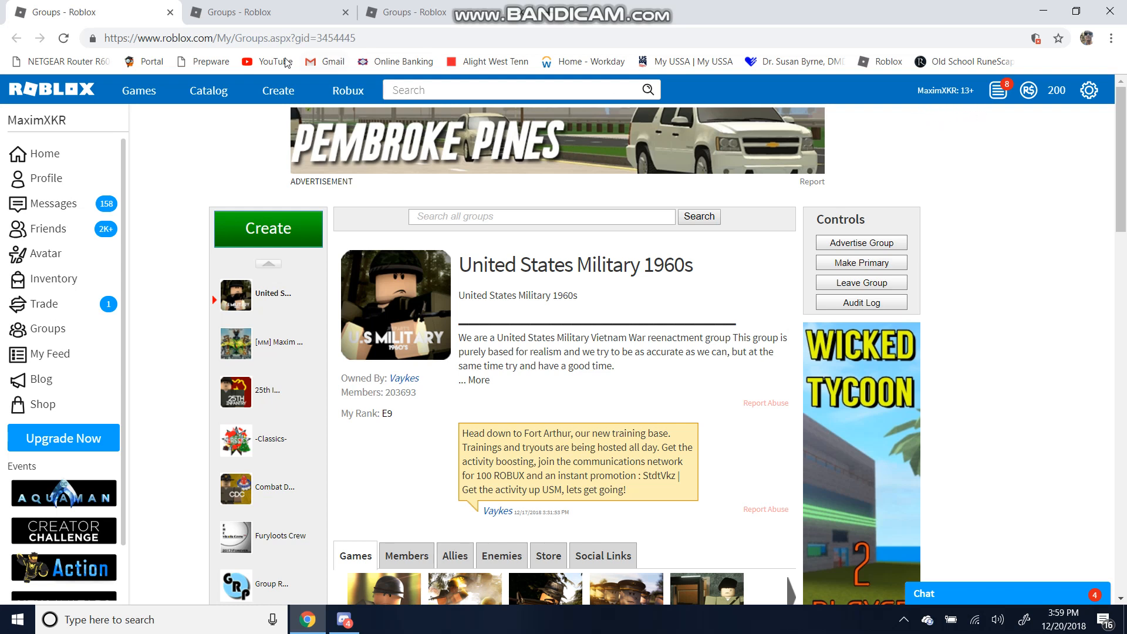
pyautogui.moveTo(463, 284)
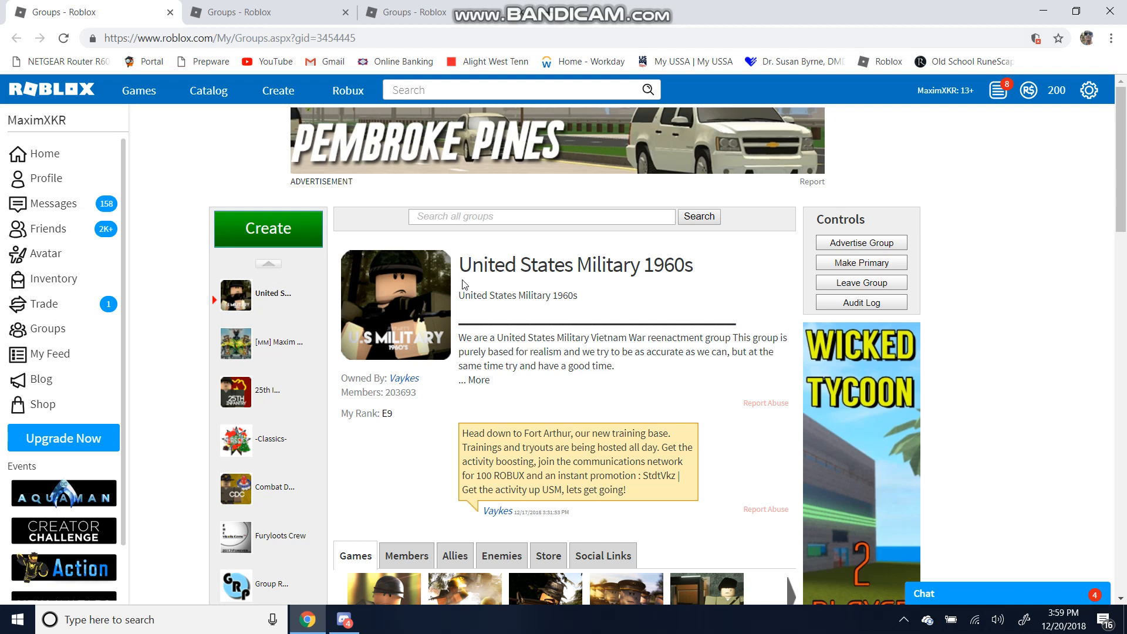
pyautogui.moveTo(709, 275)
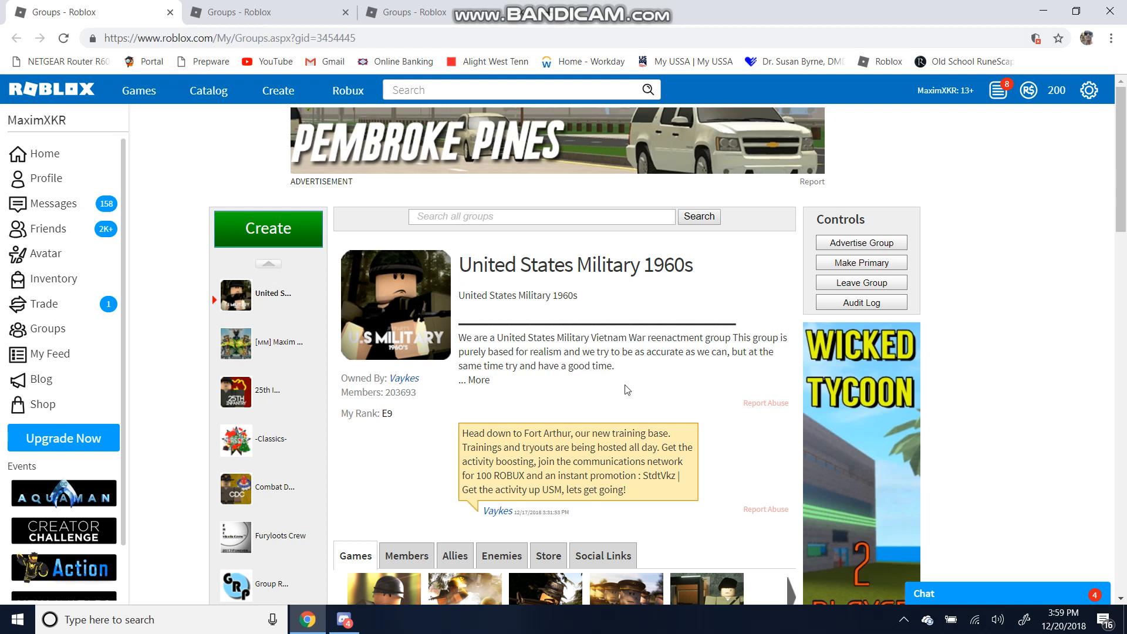
pyautogui.moveTo(615, 382)
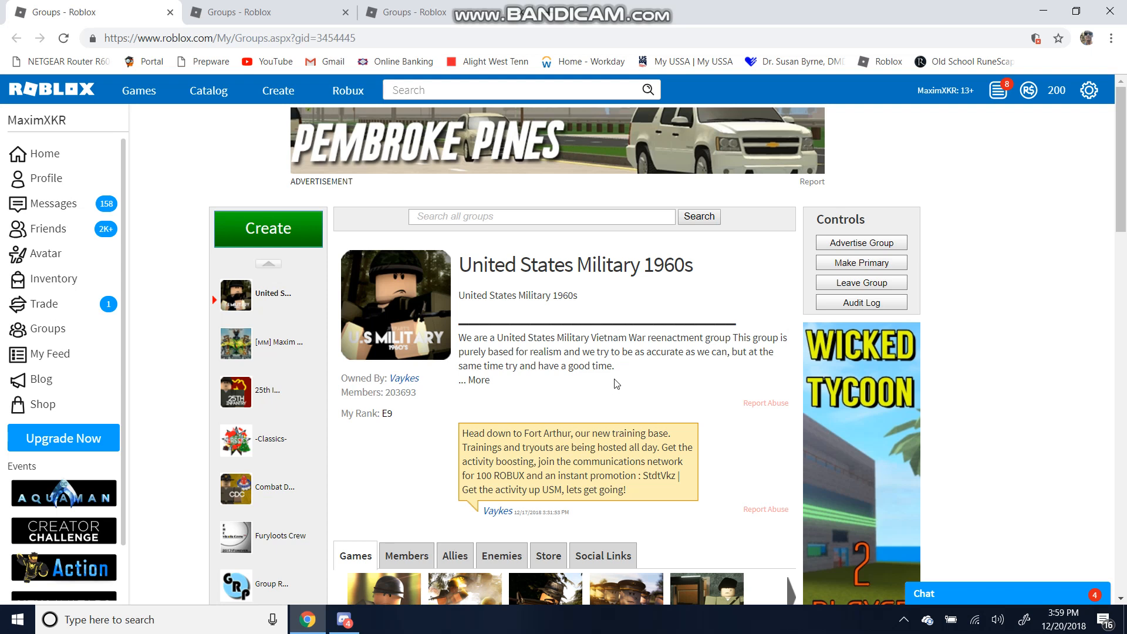
pyautogui.moveTo(687, 285)
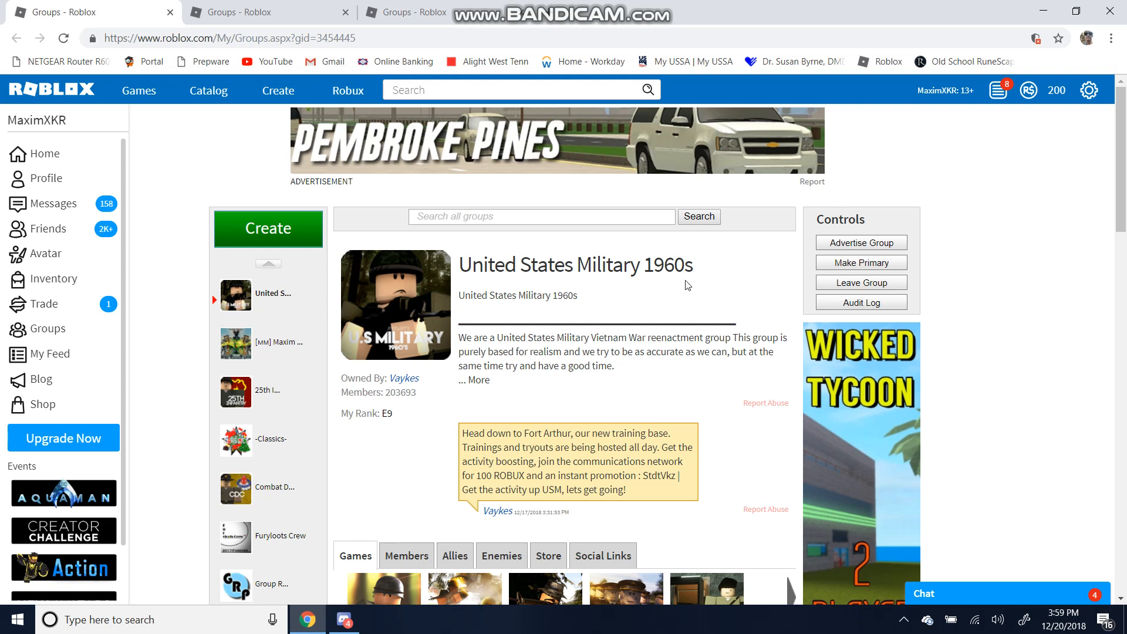
pyautogui.moveTo(421, 168)
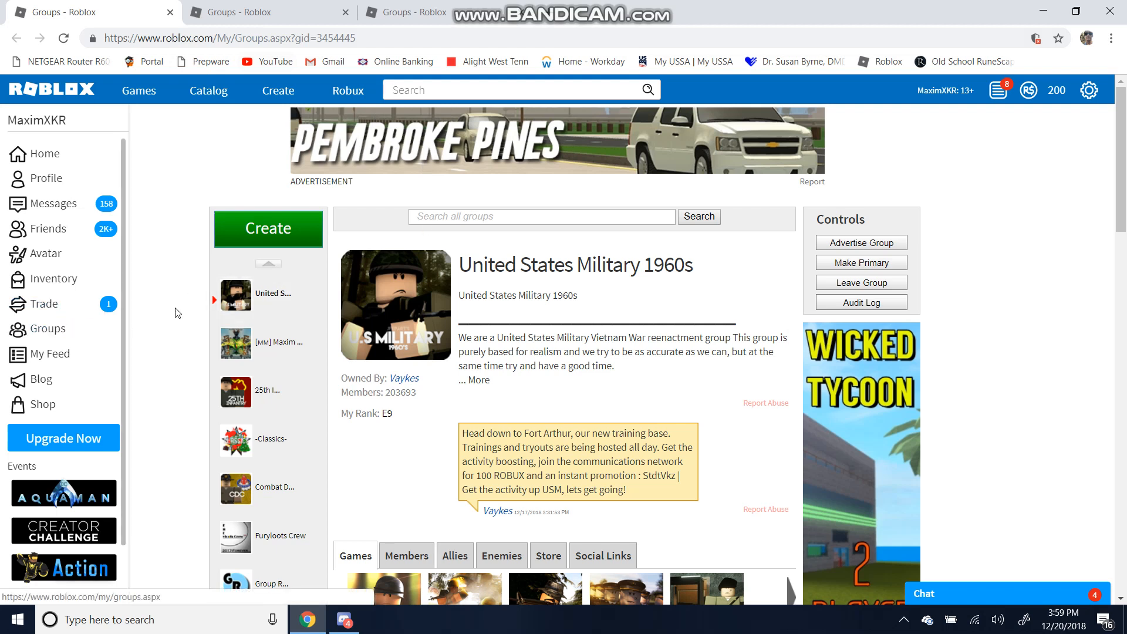
# Scroll through the United States Military 1960s group page and view its member list
pyautogui.moveTo(566, 264); pyautogui.dragTo(704, 264)
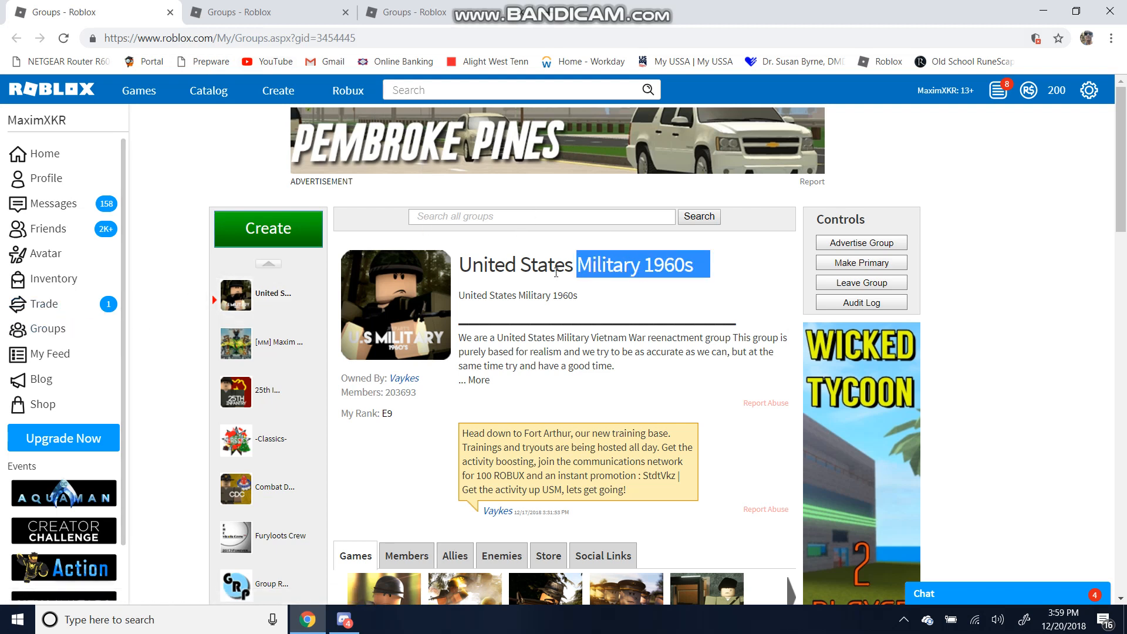
pyautogui.scroll(-3)
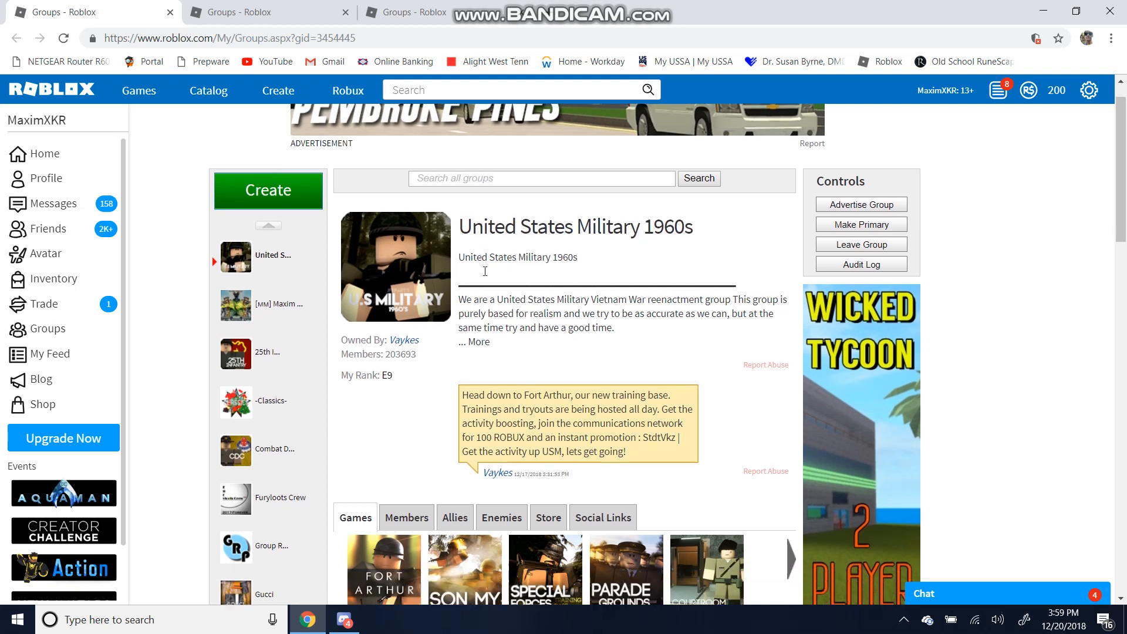
pyautogui.scroll(-3)
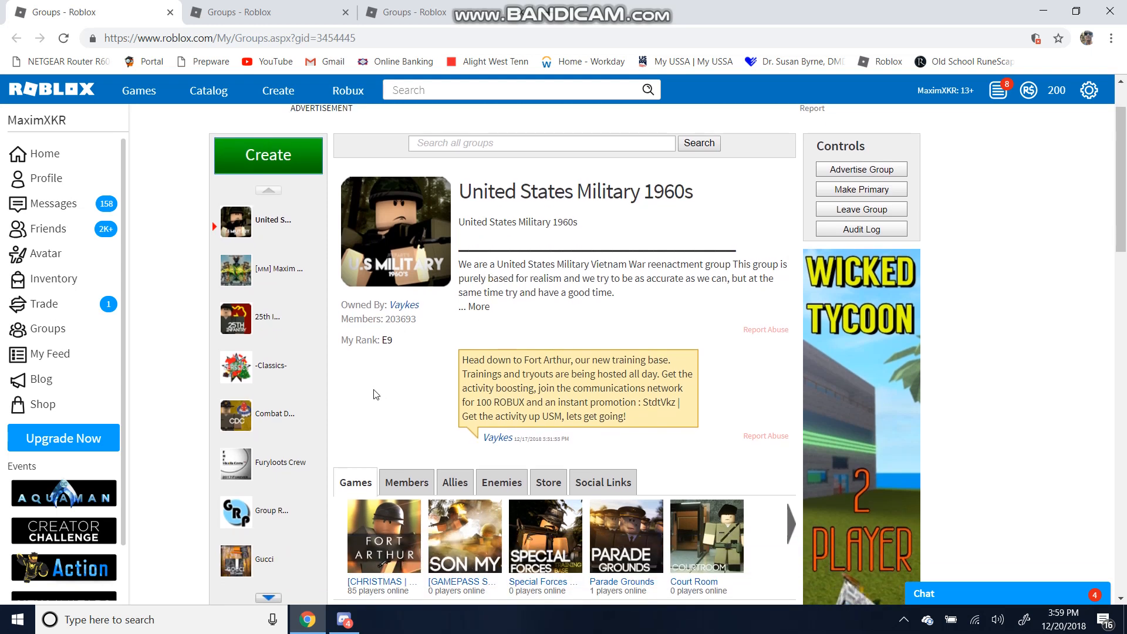
pyautogui.moveTo(397, 418)
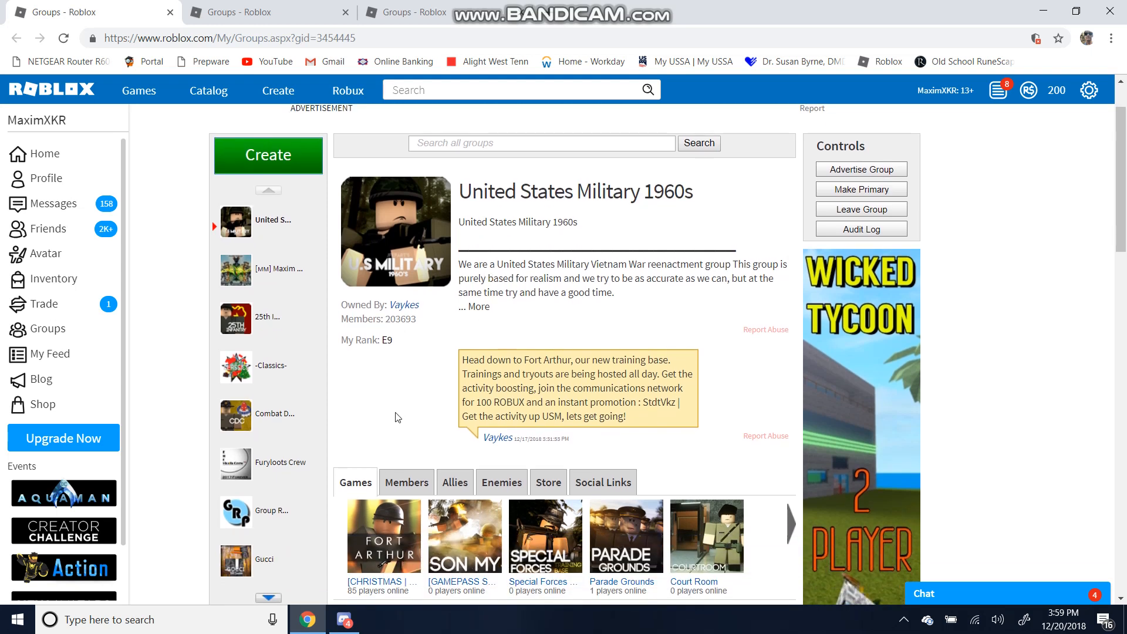
pyautogui.moveTo(409, 378)
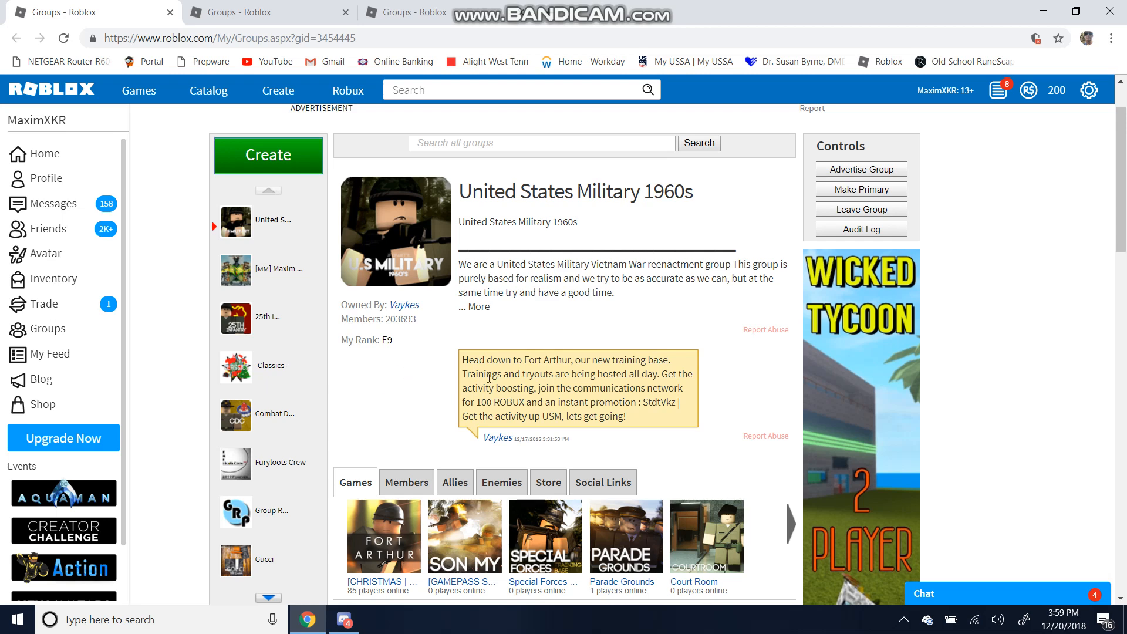
pyautogui.scroll(-3)
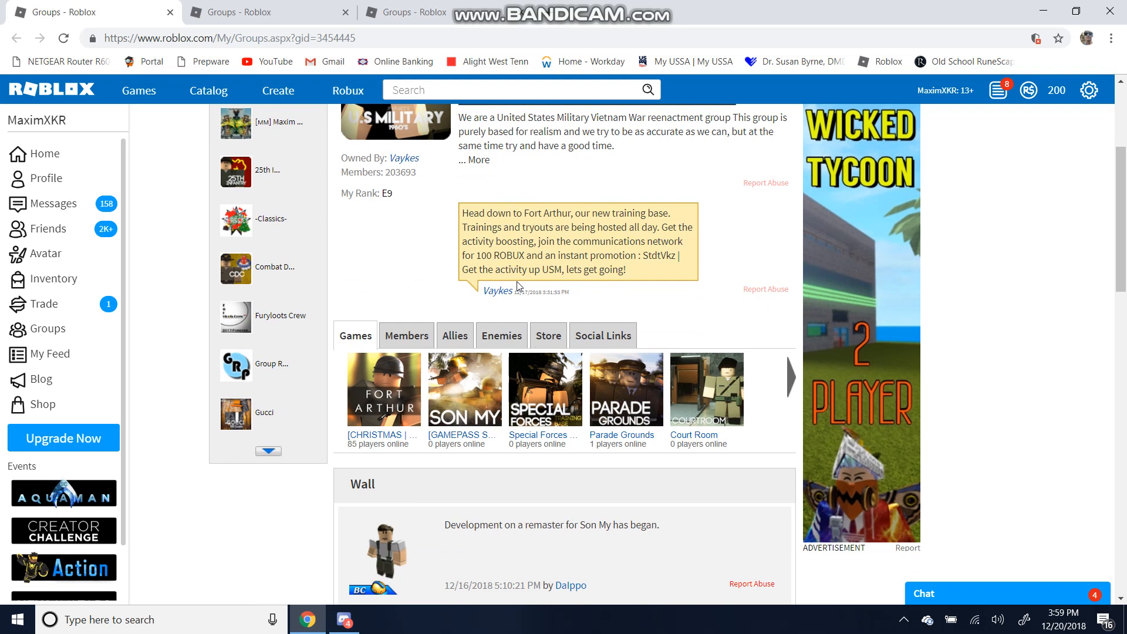
pyautogui.moveTo(418, 330)
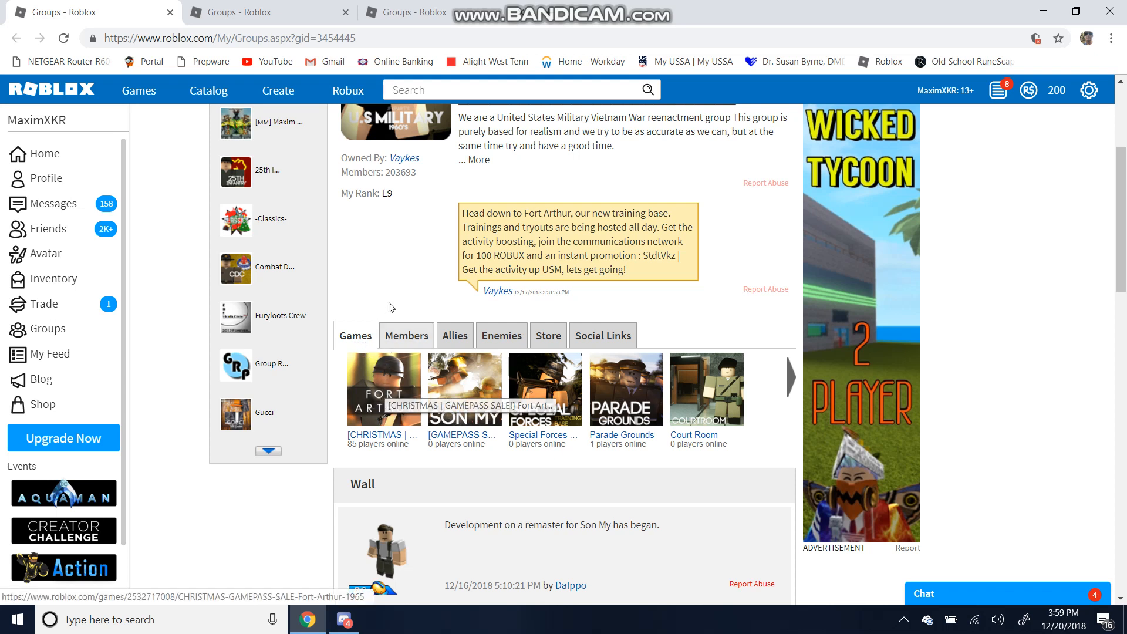
pyautogui.moveTo(380, 214)
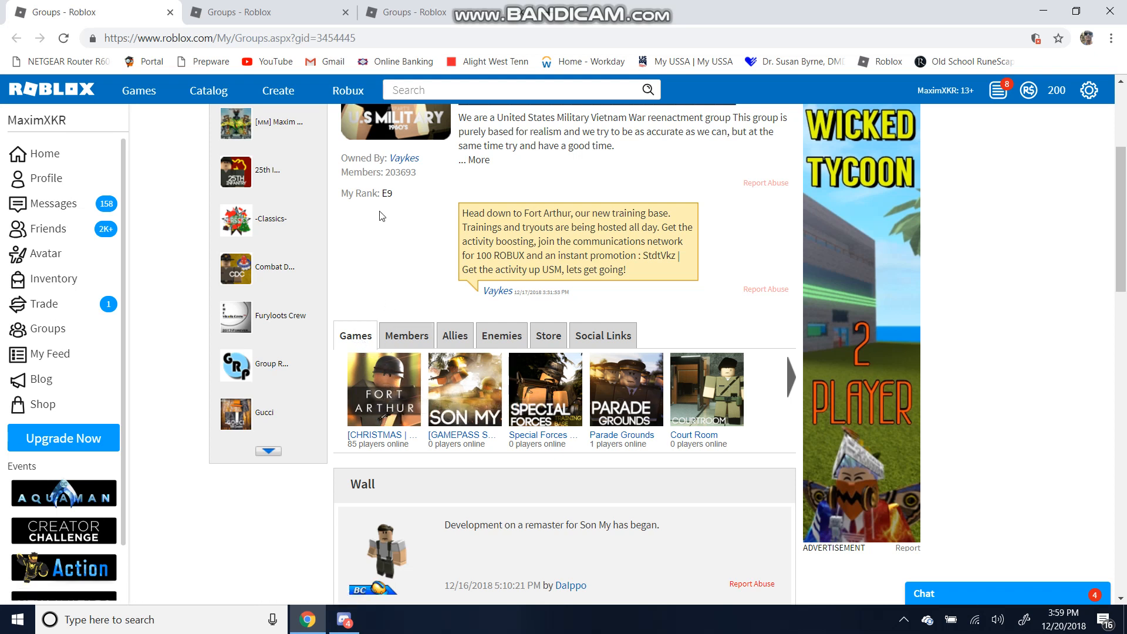
pyautogui.moveTo(394, 368)
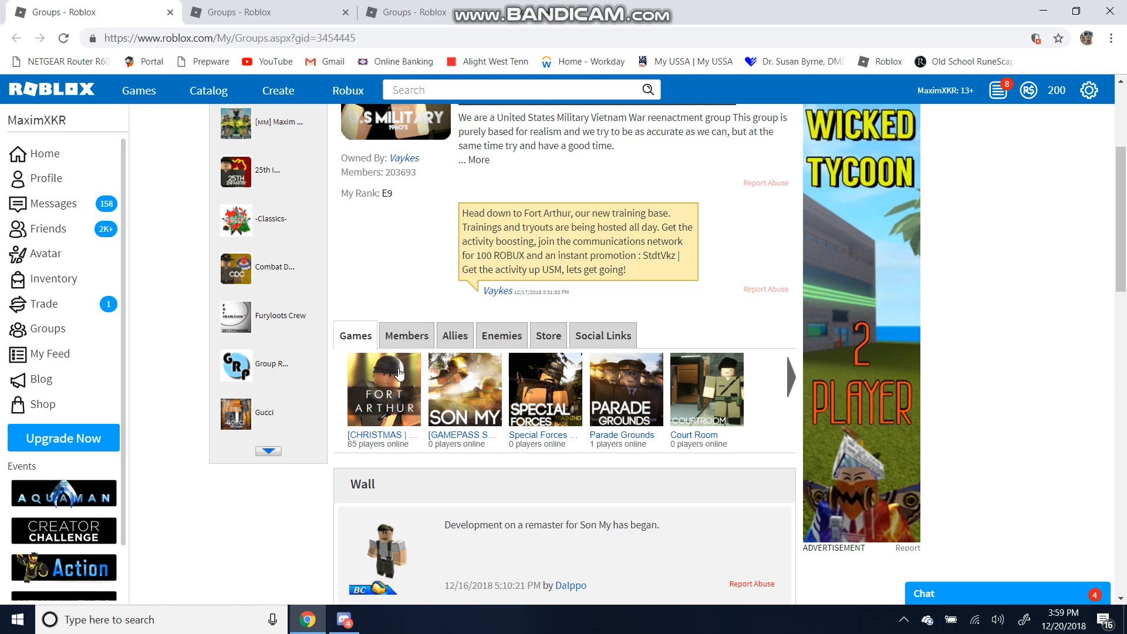
pyautogui.moveTo(385, 350)
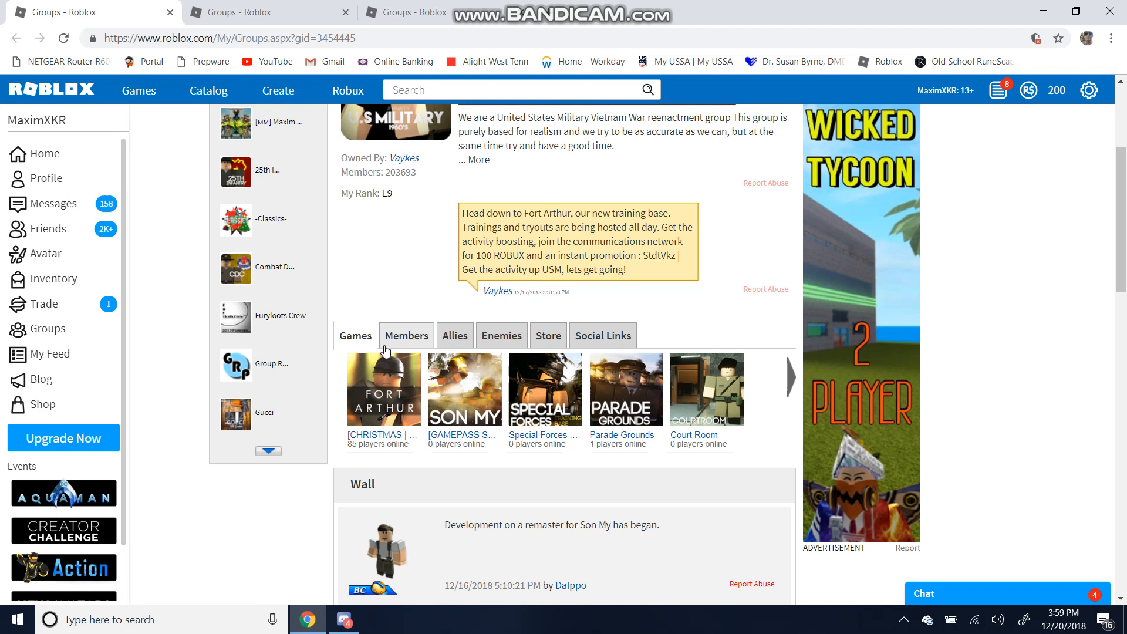
pyautogui.moveTo(387, 295)
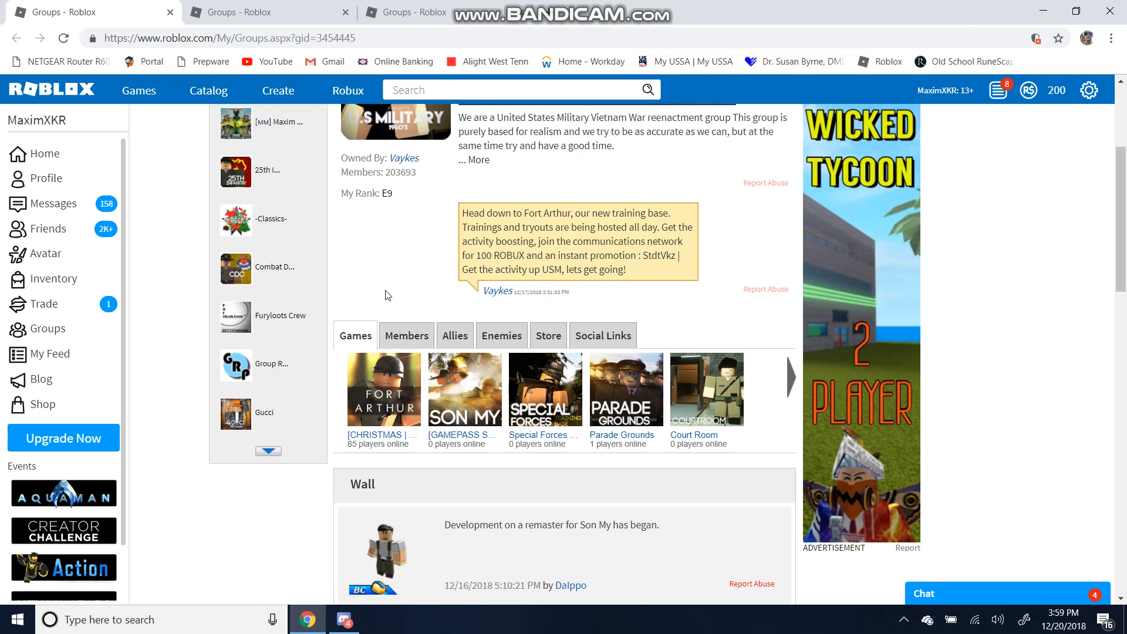
pyautogui.moveTo(415, 335)
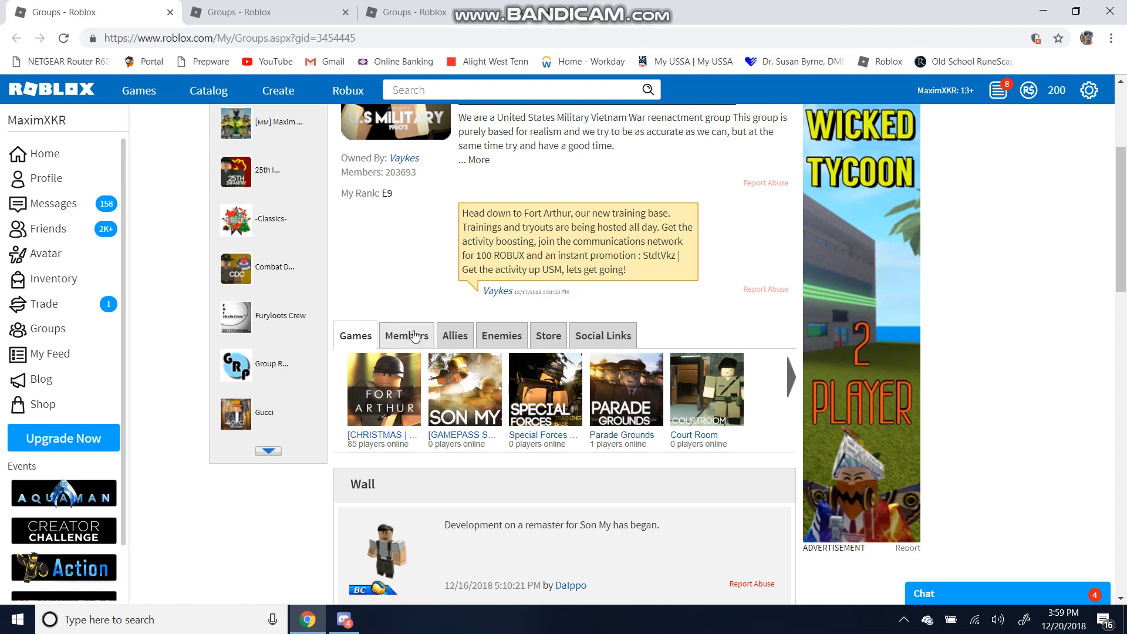
pyautogui.click(406, 335)
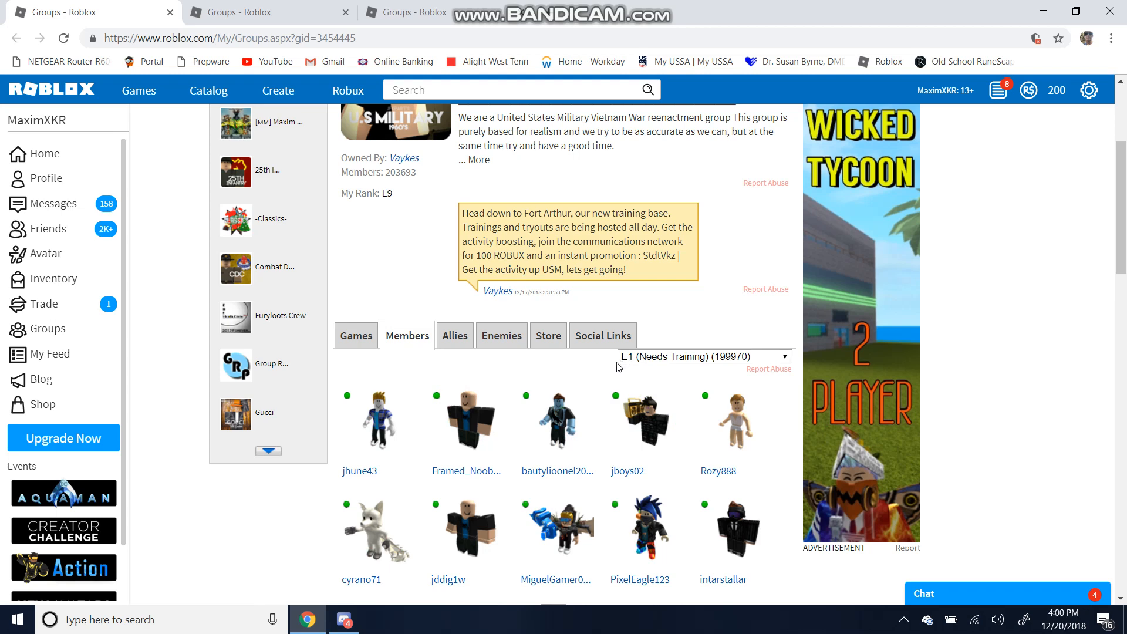
pyautogui.moveTo(708, 366)
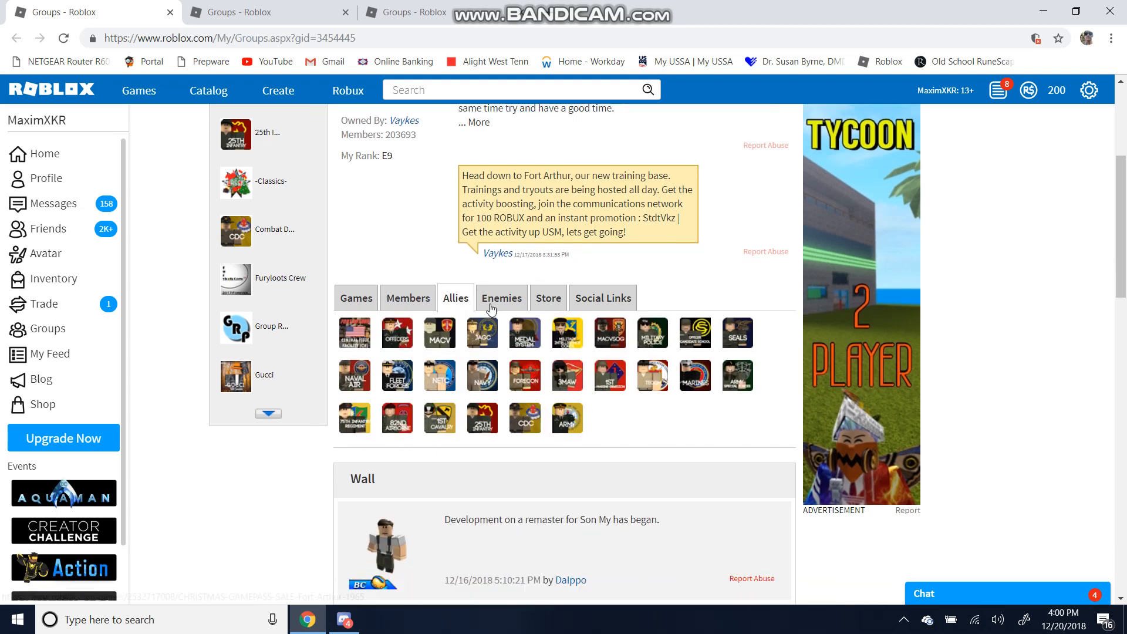
pyautogui.scroll(-3)
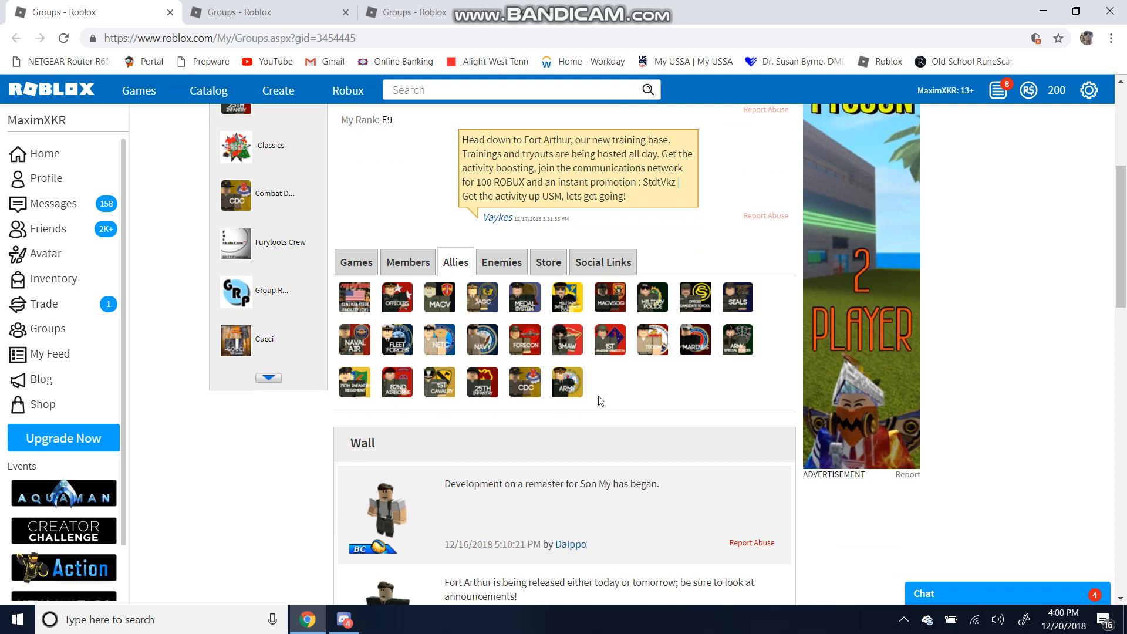
pyautogui.moveTo(482, 393)
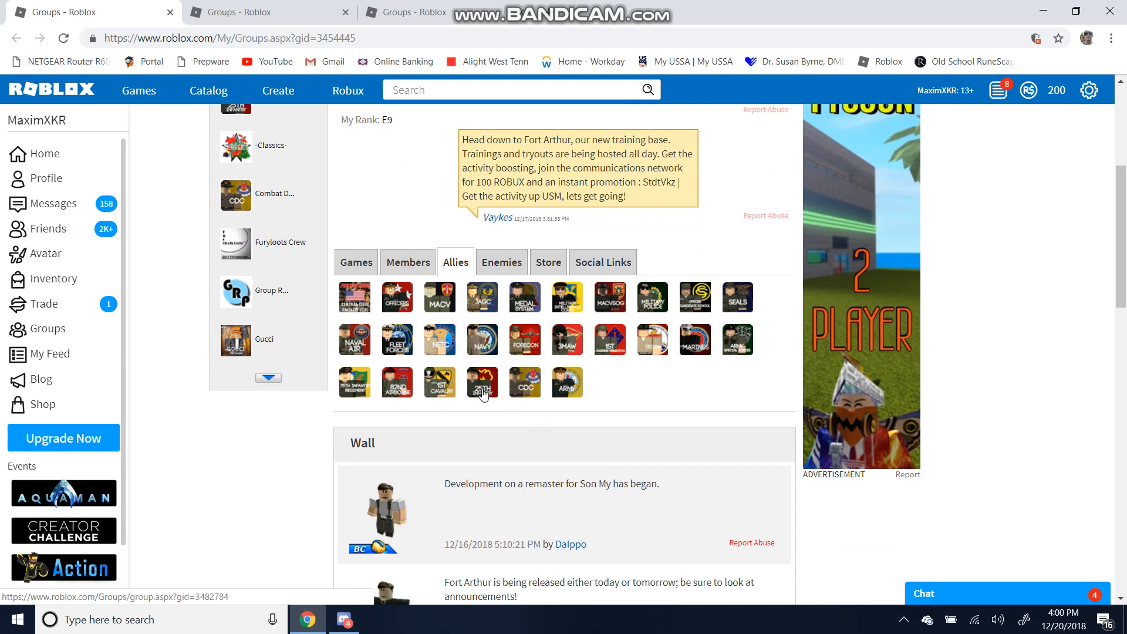
pyautogui.moveTo(493, 392)
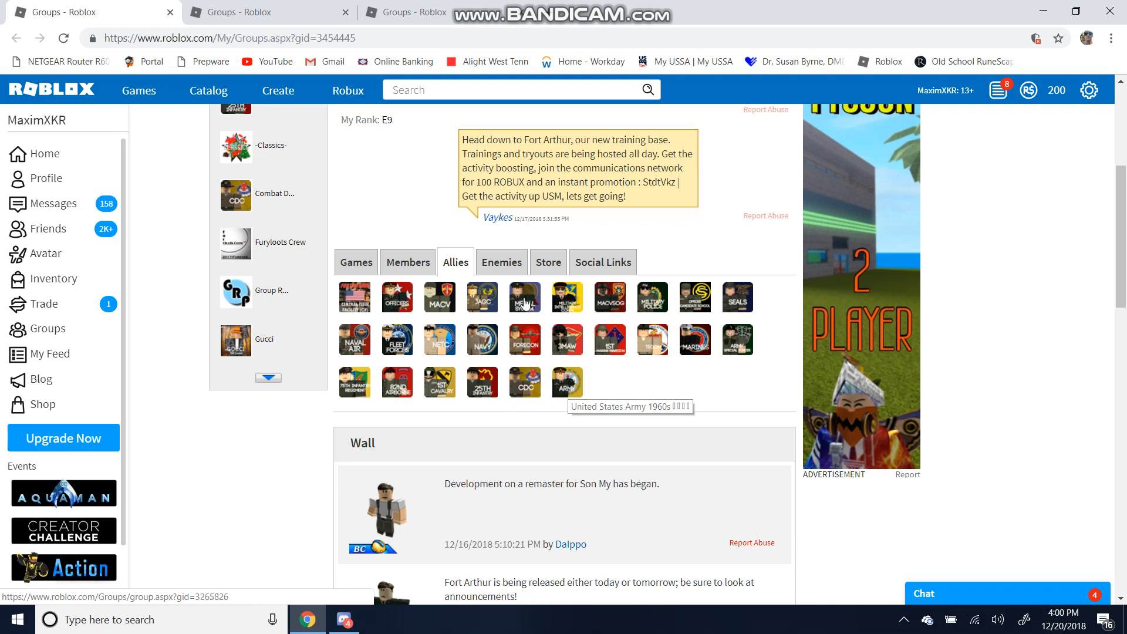
# View the group's enemies, store items and social links, then return to its allied groups list
pyautogui.click(503, 262)
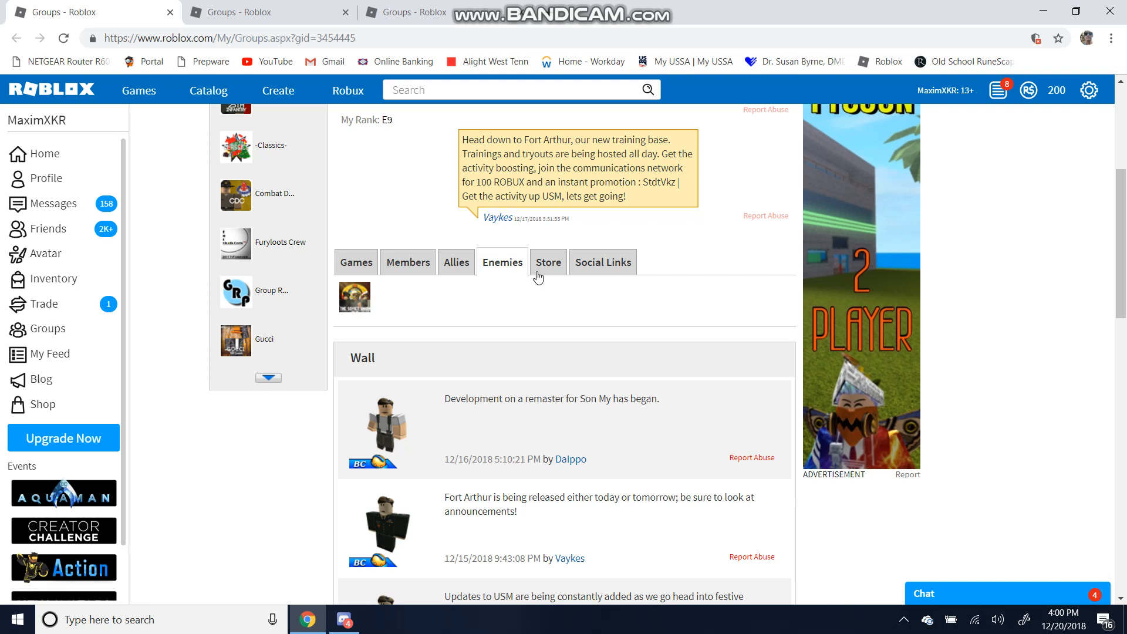
pyautogui.click(549, 262)
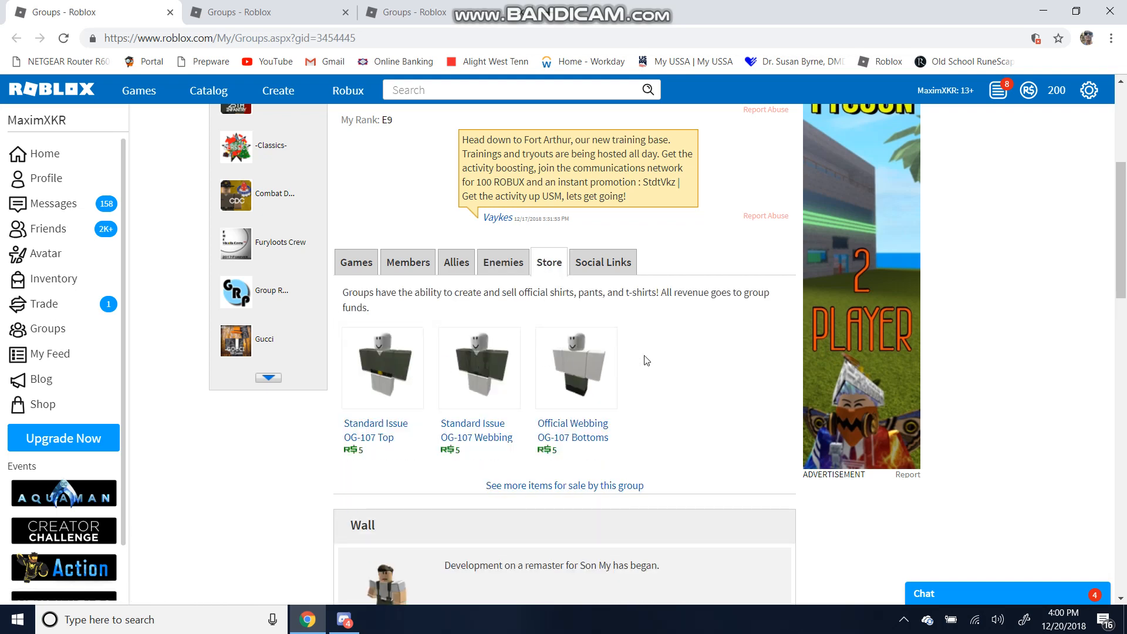
pyautogui.click(603, 262)
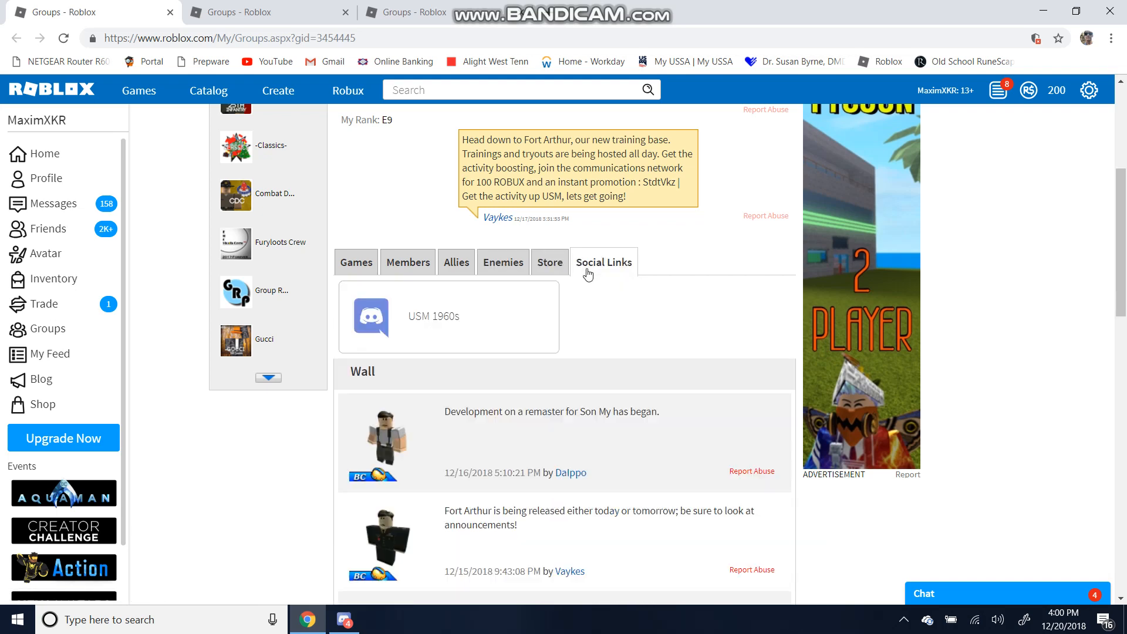
pyautogui.moveTo(461, 317)
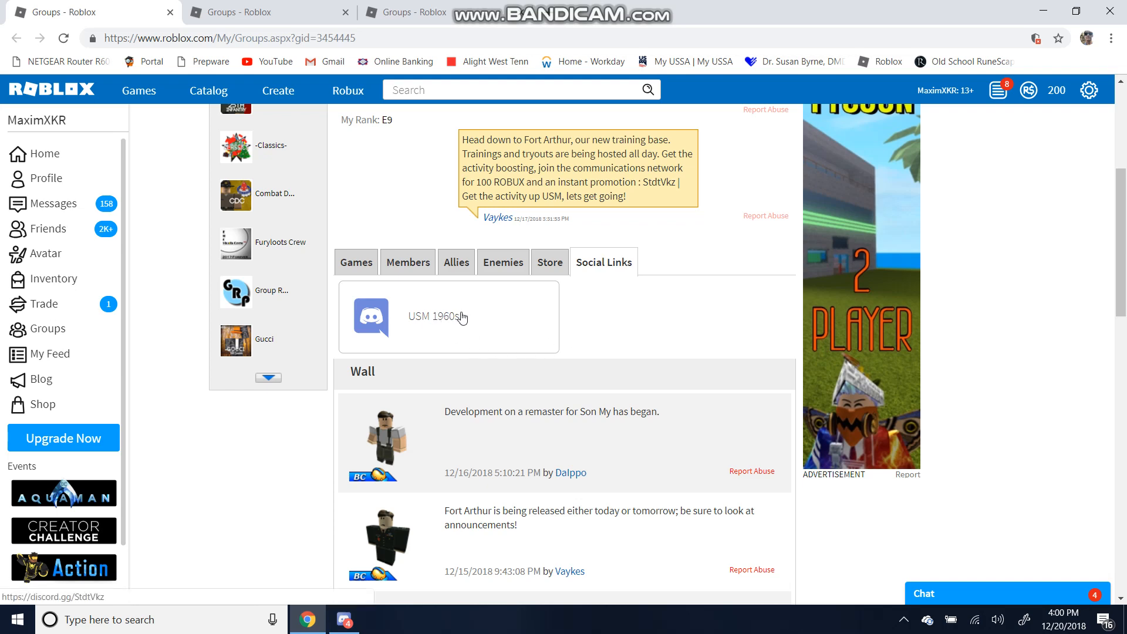
pyautogui.click(456, 262)
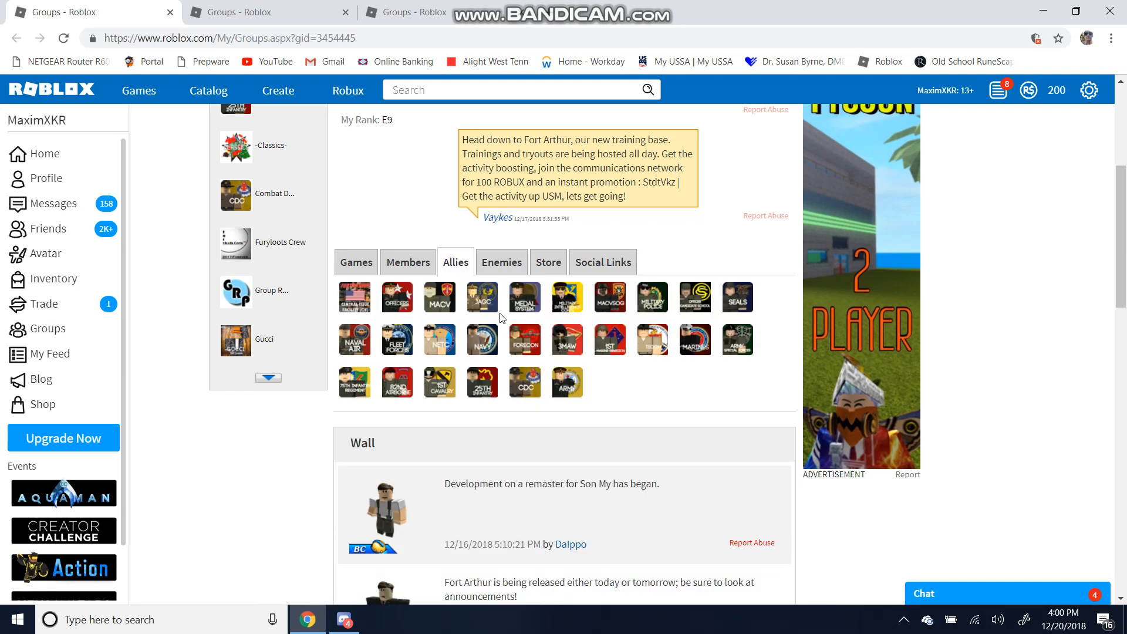
pyautogui.rightClick(566, 382)
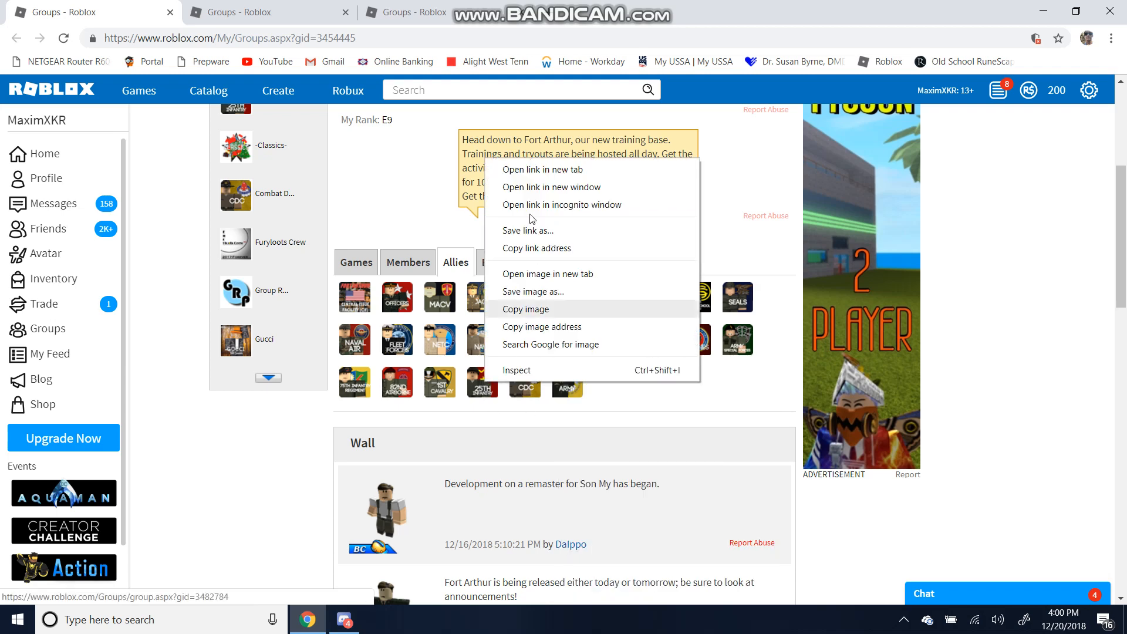
pyautogui.click(418, 199)
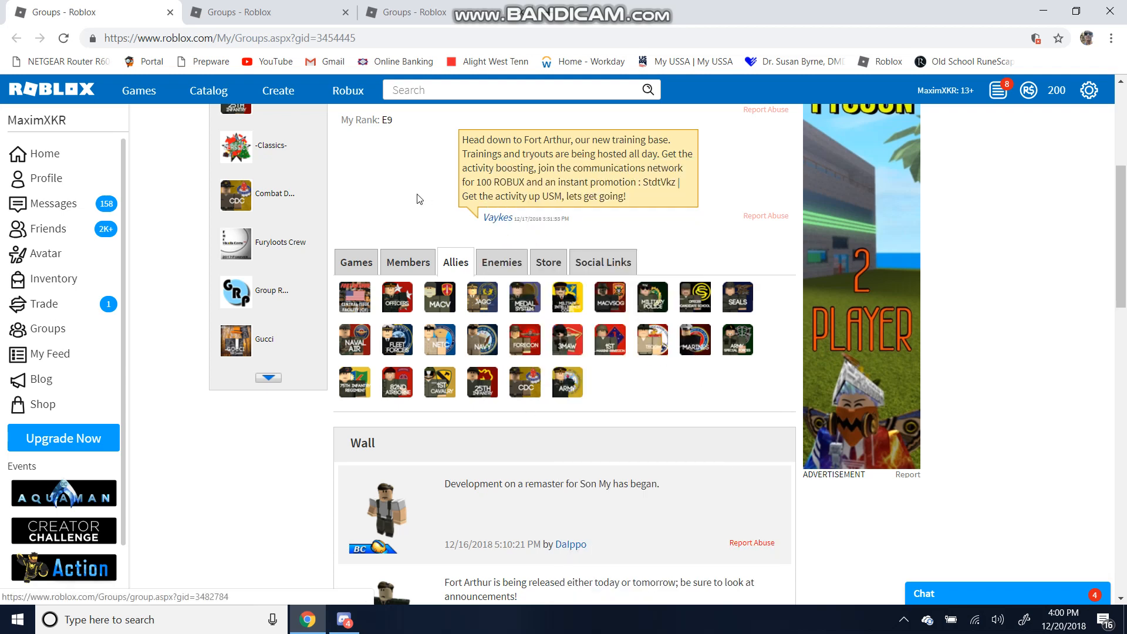
pyautogui.moveTo(306, 7)
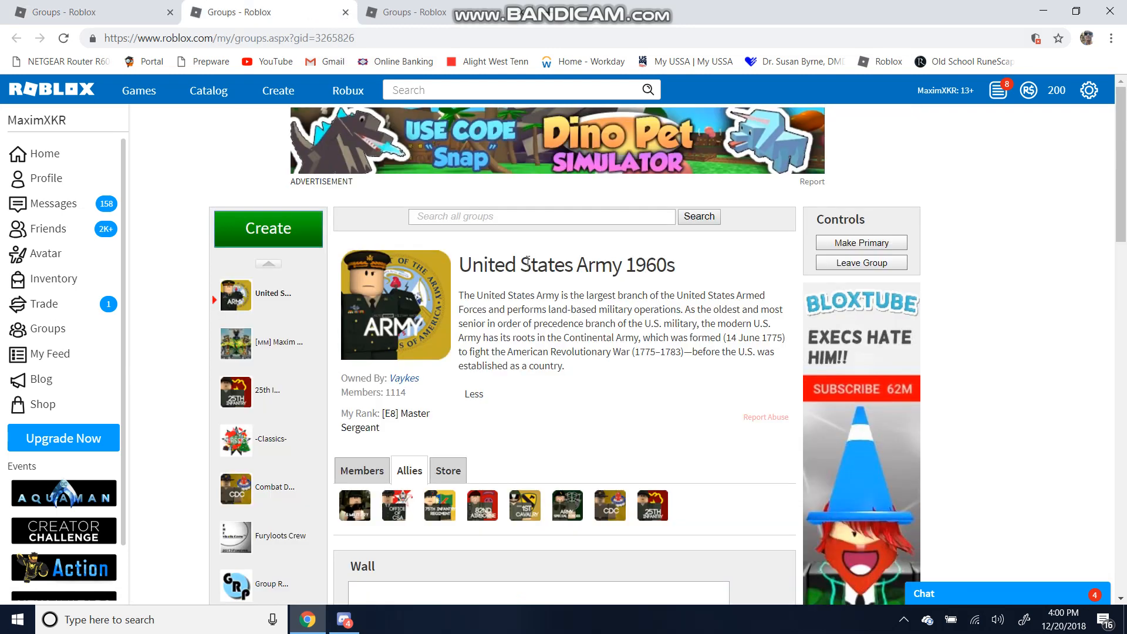
pyautogui.moveTo(657, 278)
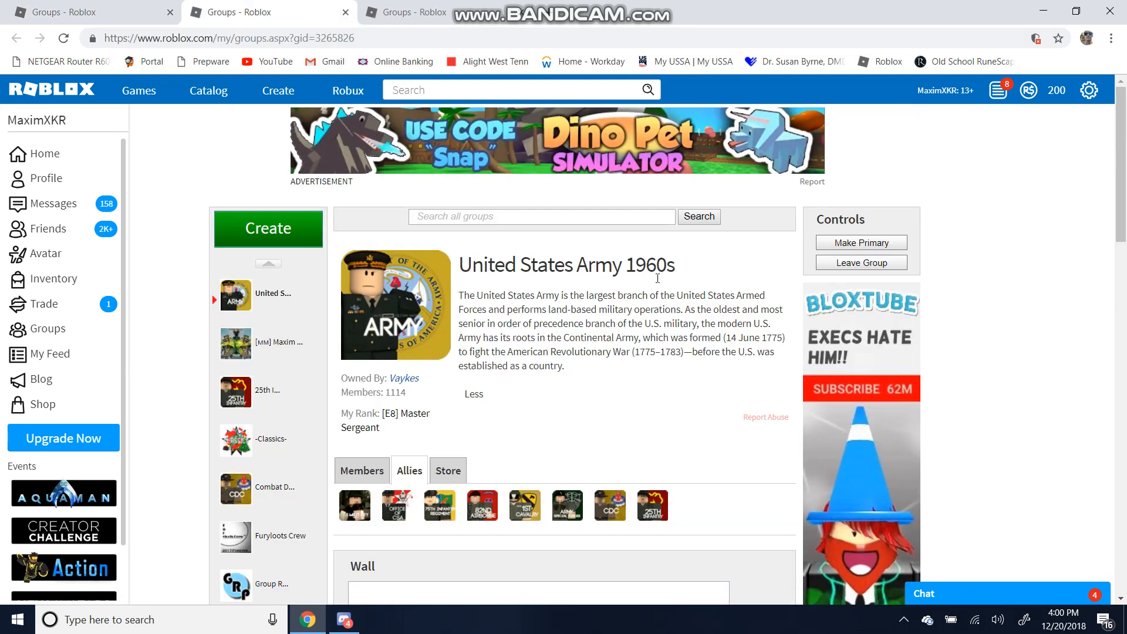
pyautogui.moveTo(439, 437)
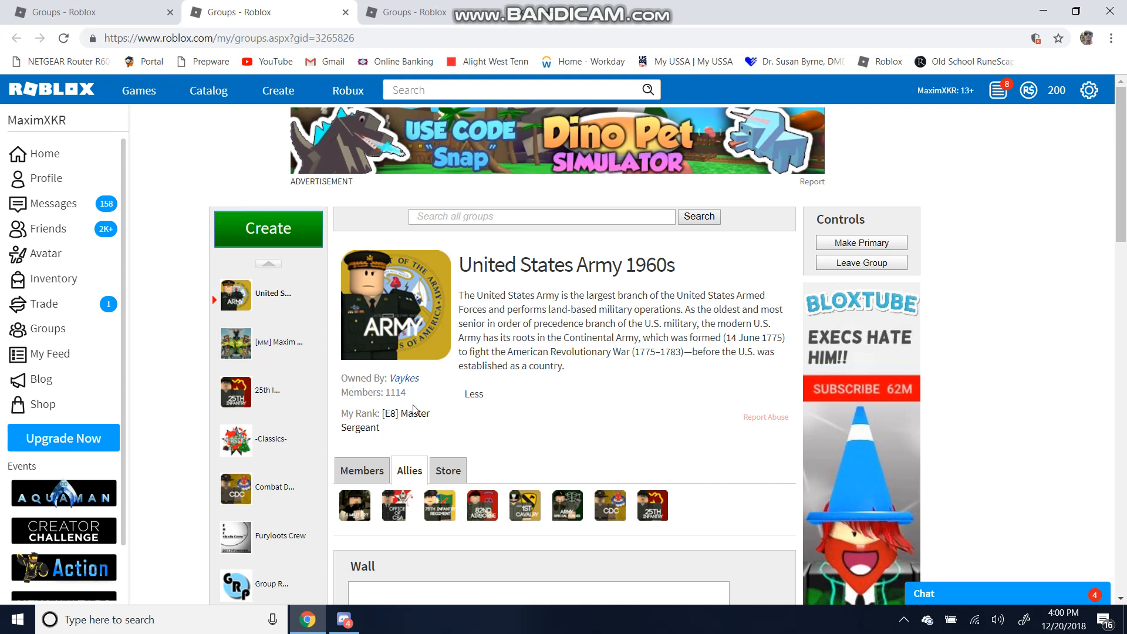
pyautogui.moveTo(443, 404)
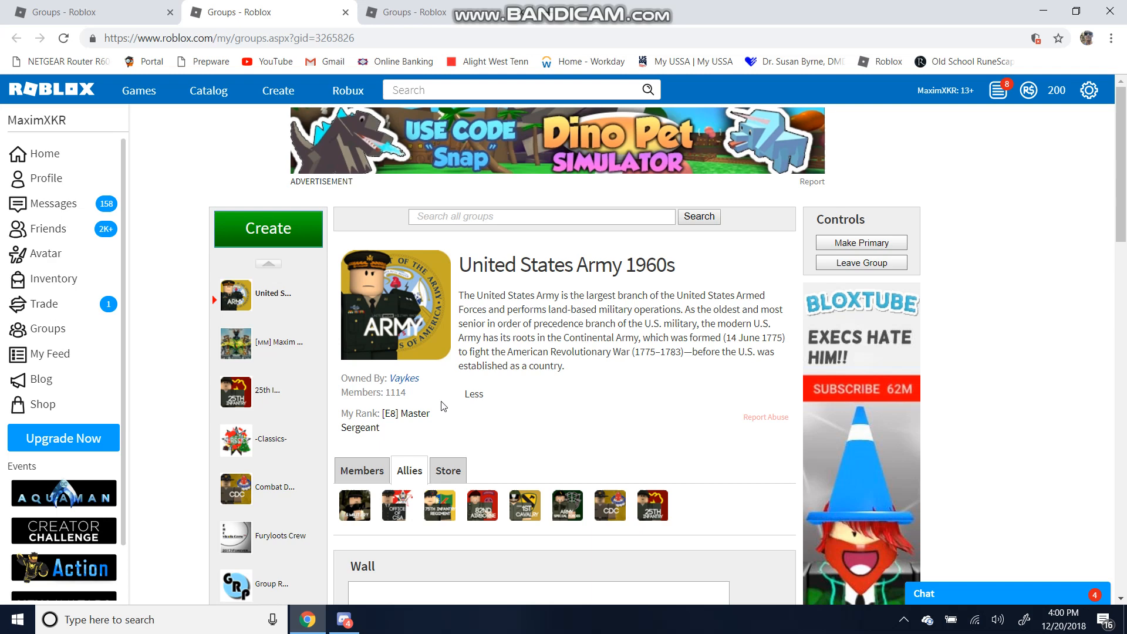
# View the members and allied groups of United States Army 1960s
pyautogui.click(362, 469)
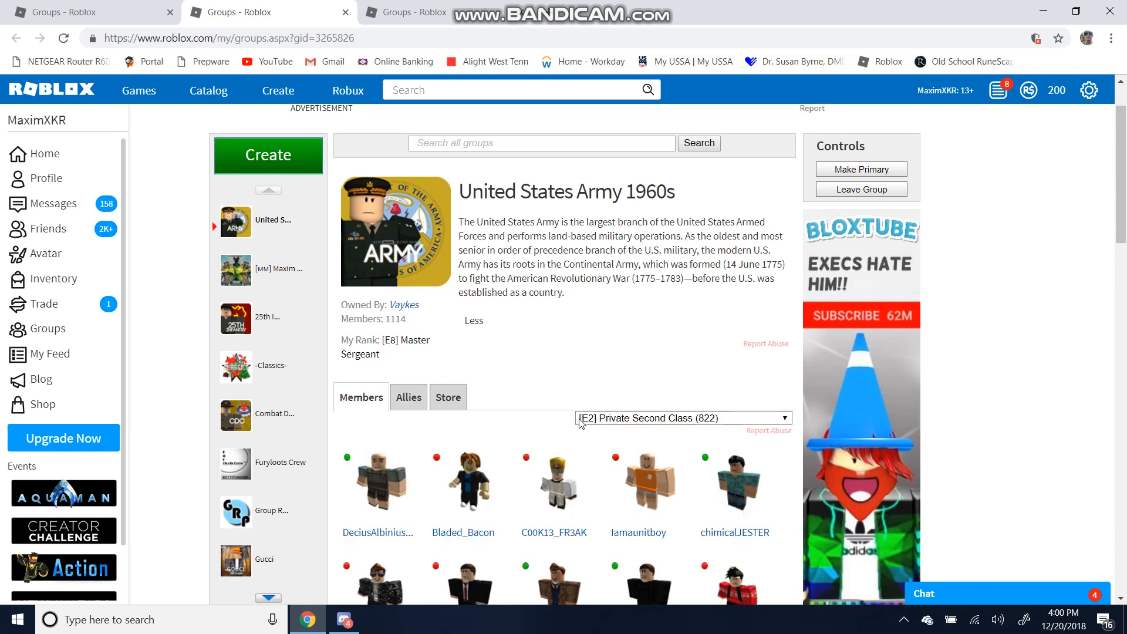
pyautogui.moveTo(599, 401)
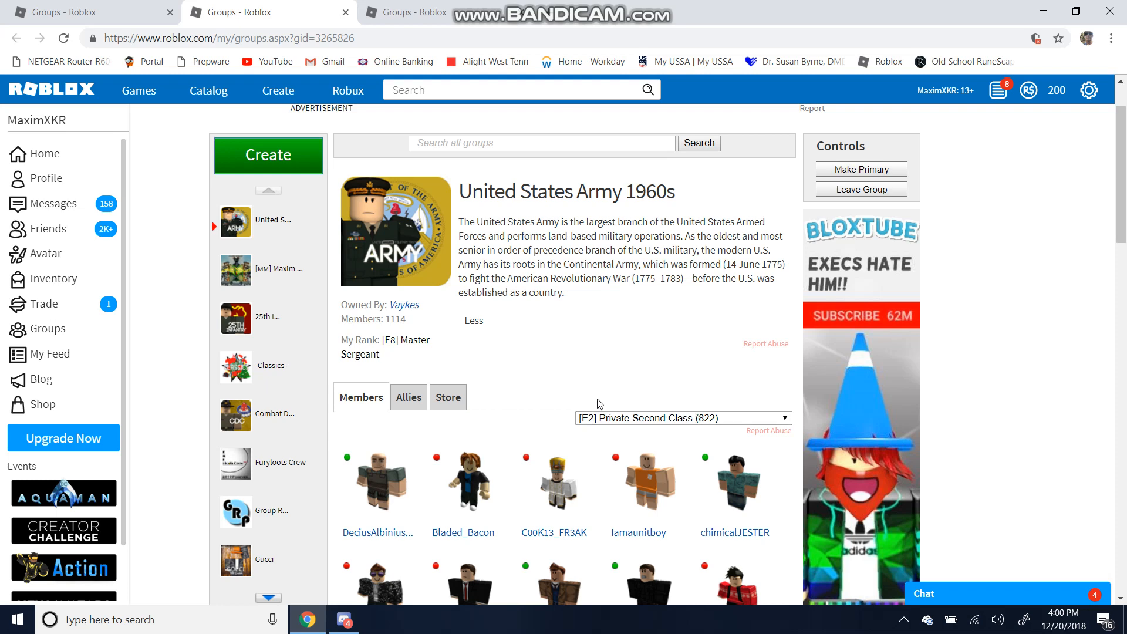
pyautogui.scroll(-3)
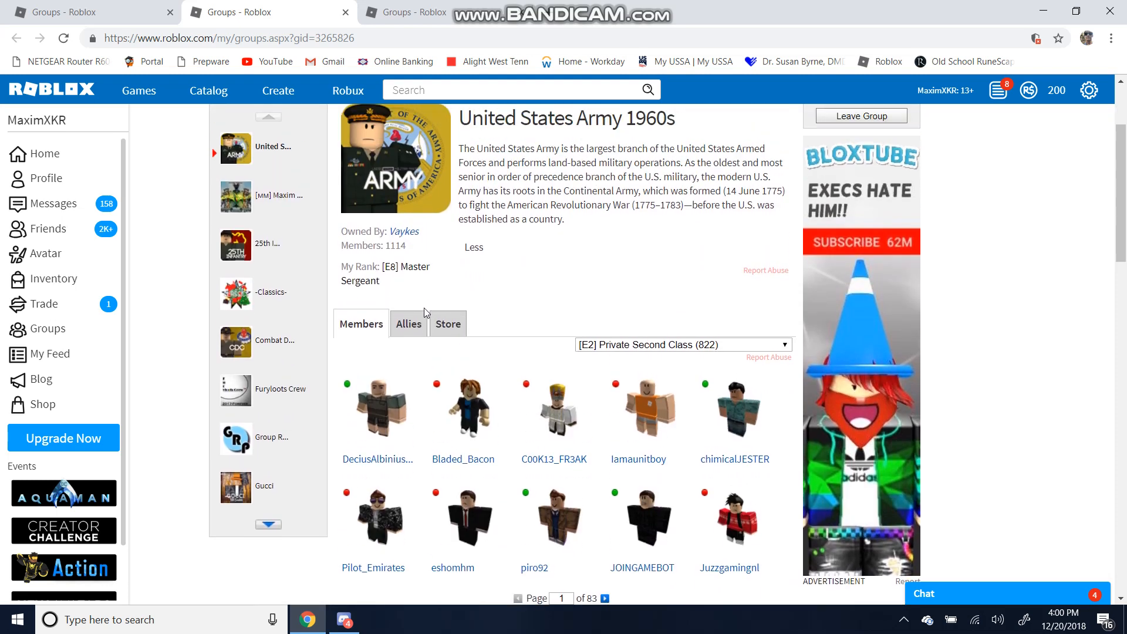
pyautogui.click(409, 324)
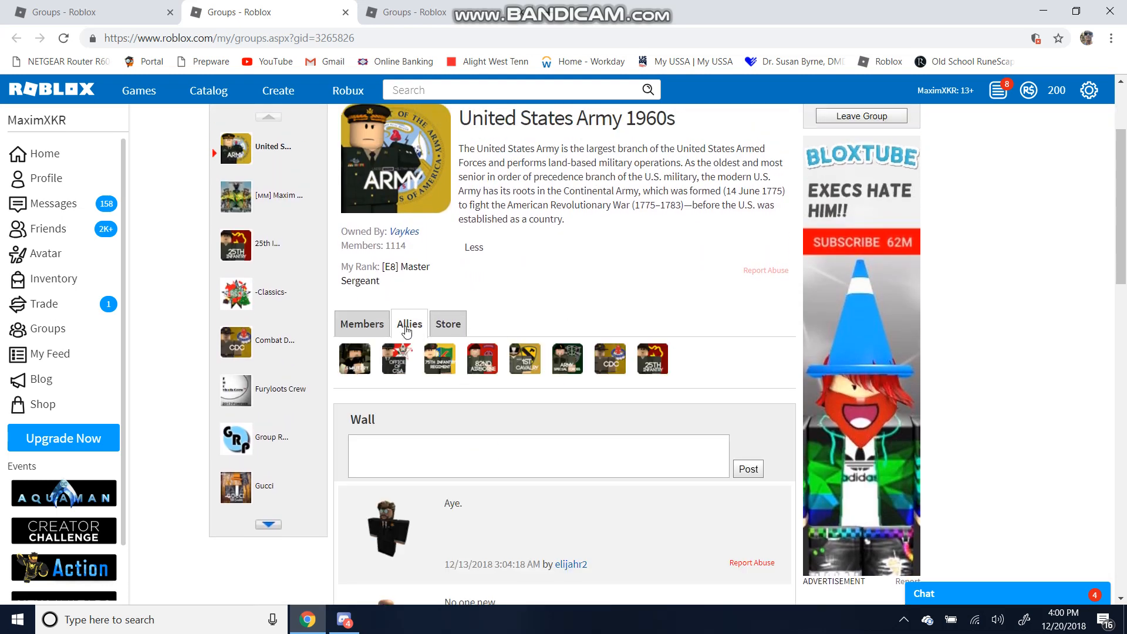
# Bring up the 25th Infantry Division 1960s ally's group page in a new tab
pyautogui.rightClick(652, 359)
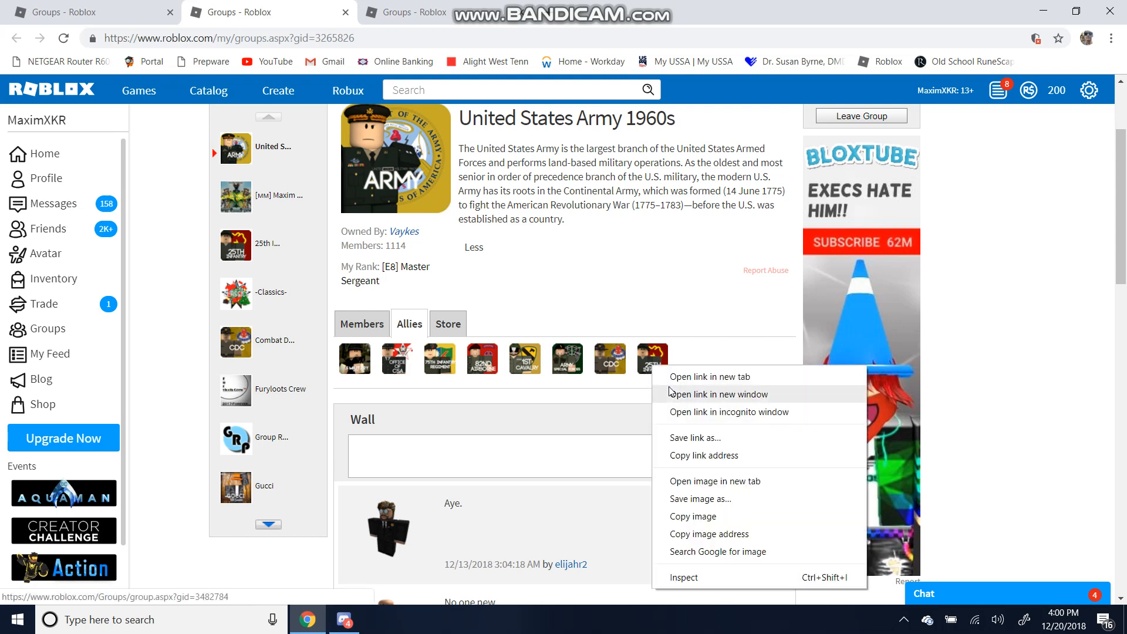
pyautogui.click(476, 119)
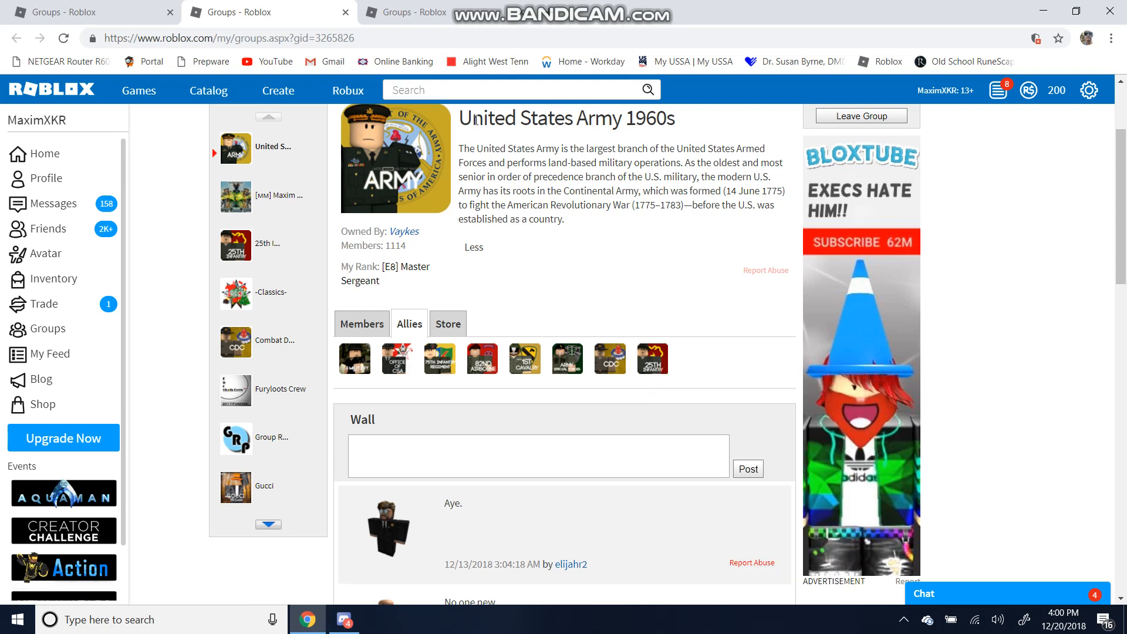
pyautogui.click(266, 244)
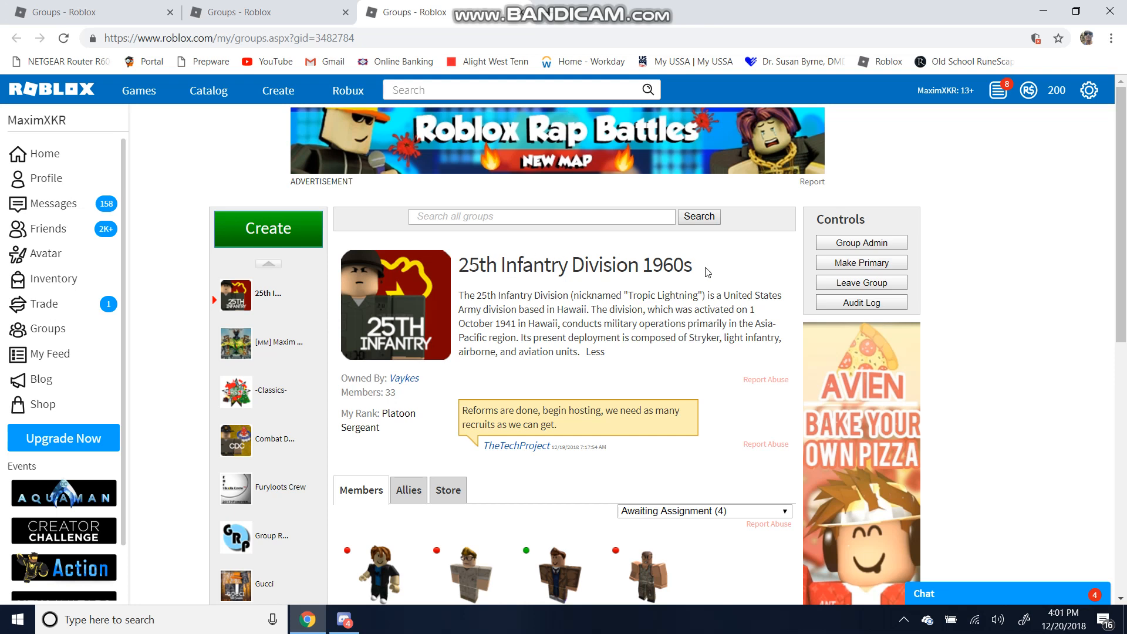
# Look over the 25th Infantry Division 1960s page and its list of ranks
pyautogui.scroll(-3)
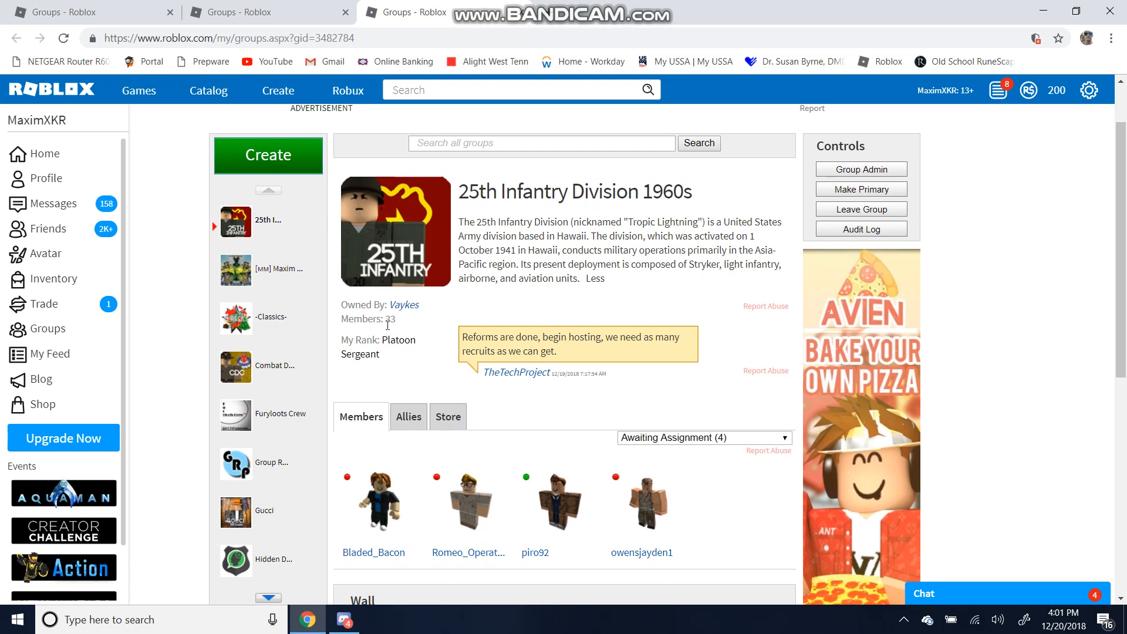
pyautogui.moveTo(398, 333)
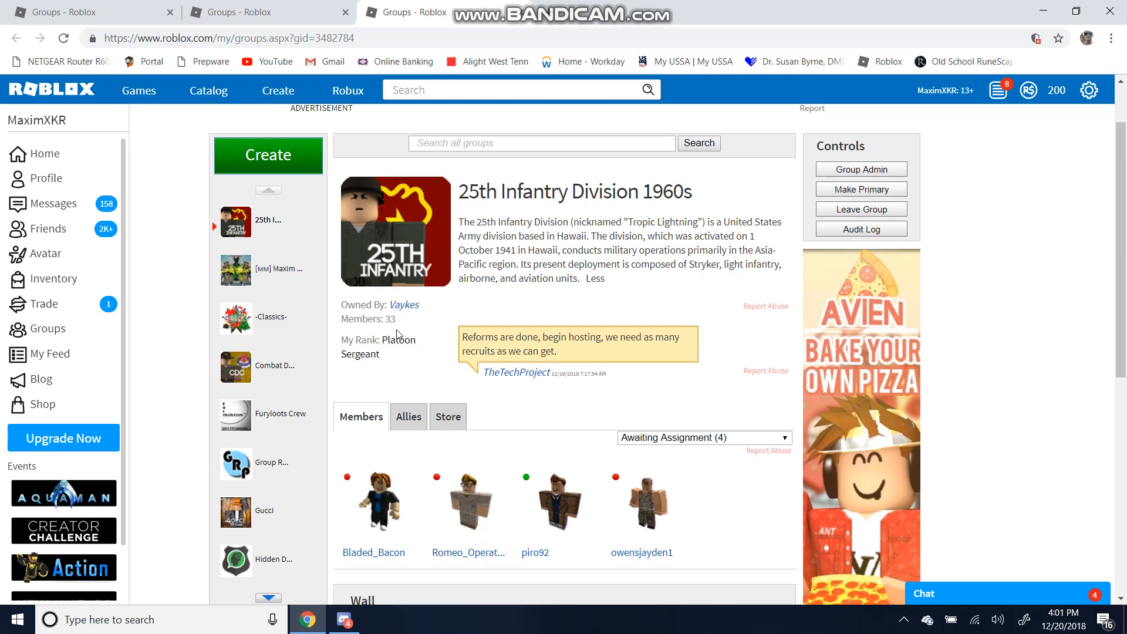
pyautogui.scroll(-3)
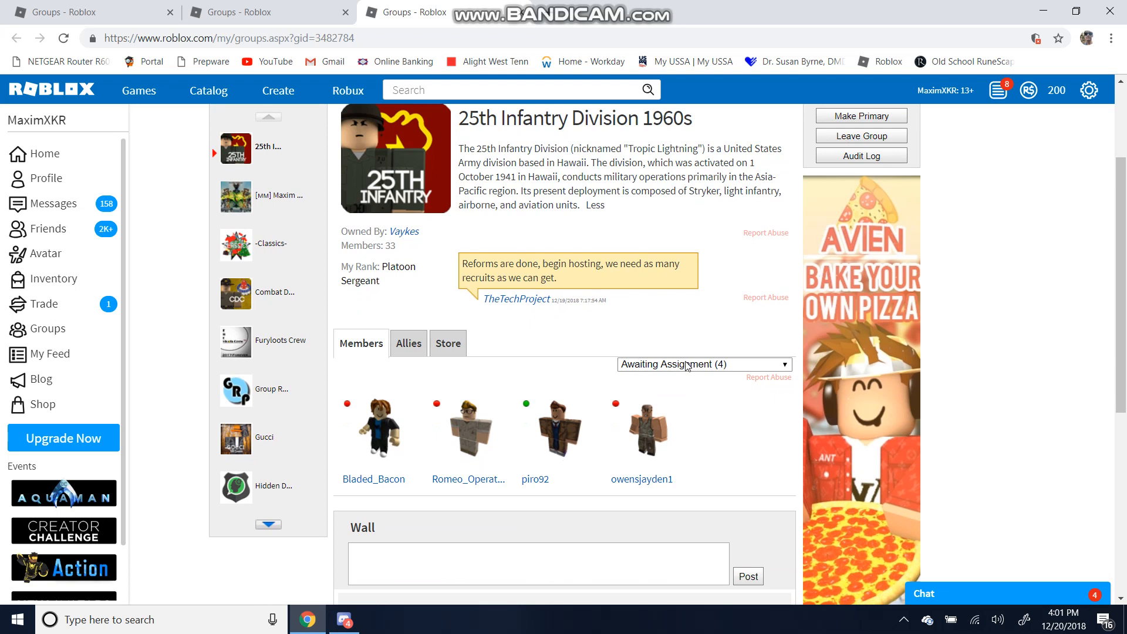
pyautogui.click(705, 363)
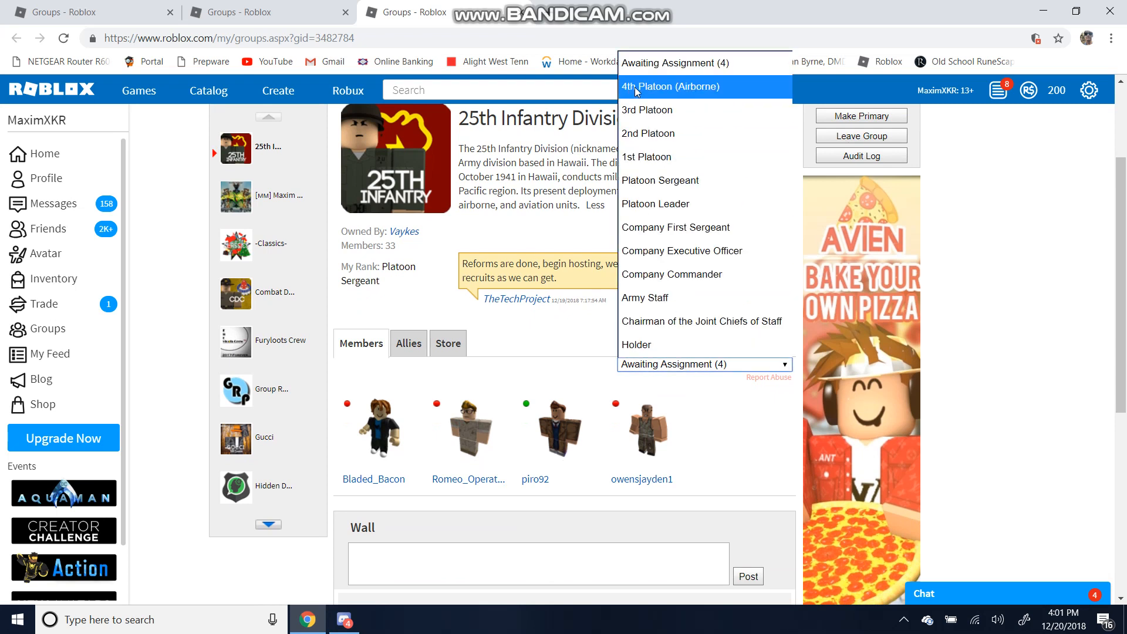
pyautogui.moveTo(659, 101)
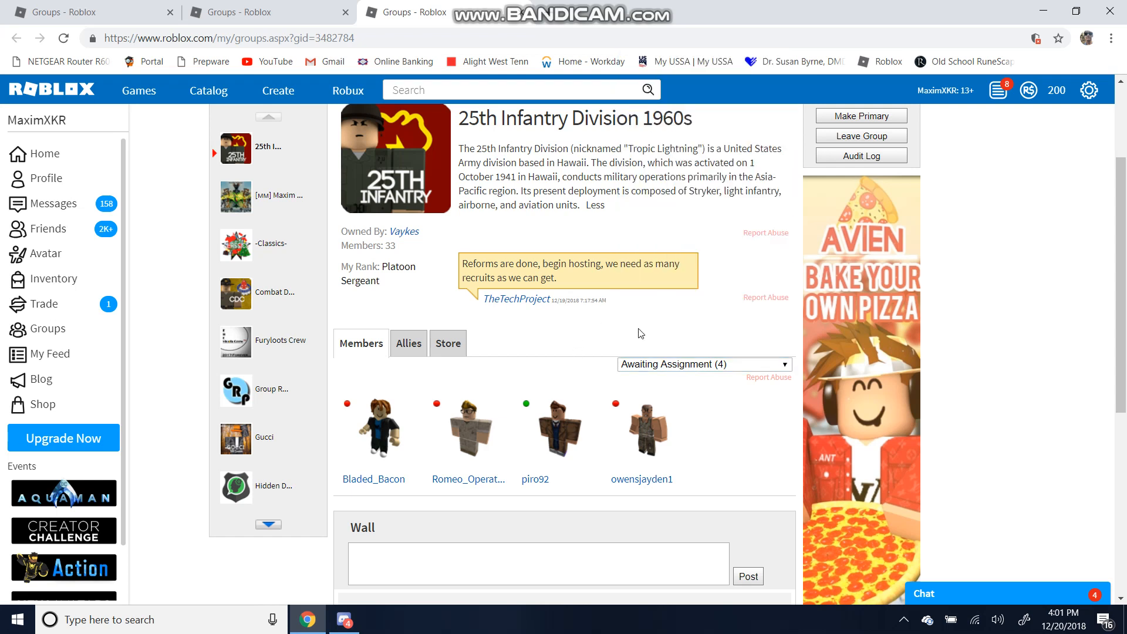
pyautogui.moveTo(582, 332)
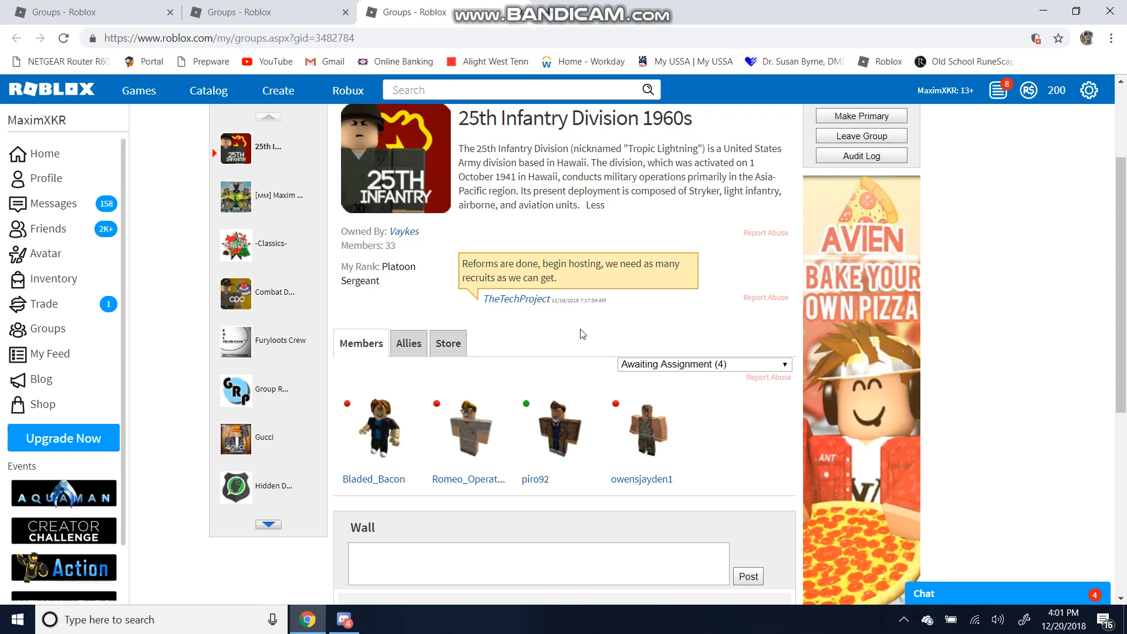
pyautogui.moveTo(164, 7)
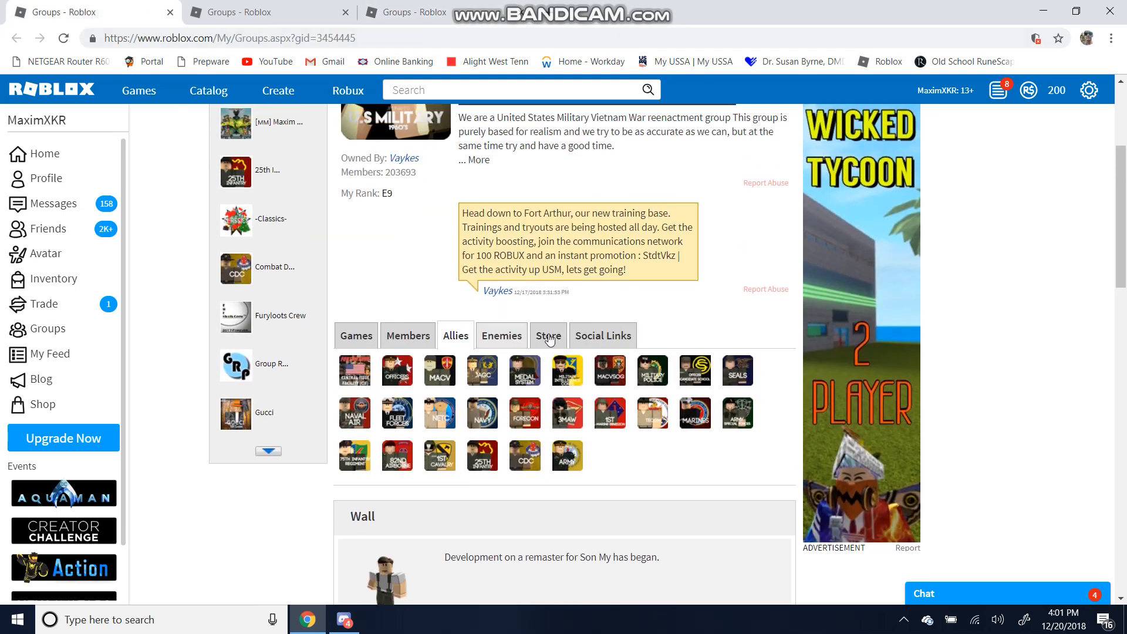
# Launch the USM 1960s Discord invite from the group's social links in a new tab
pyautogui.click(603, 335)
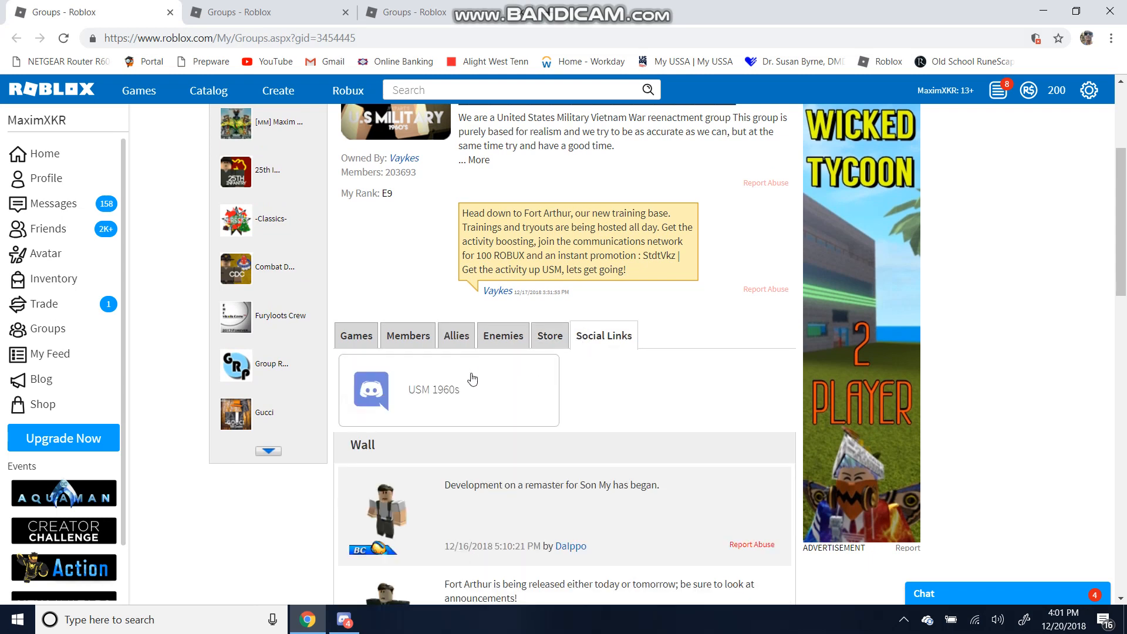
pyautogui.rightClick(454, 388)
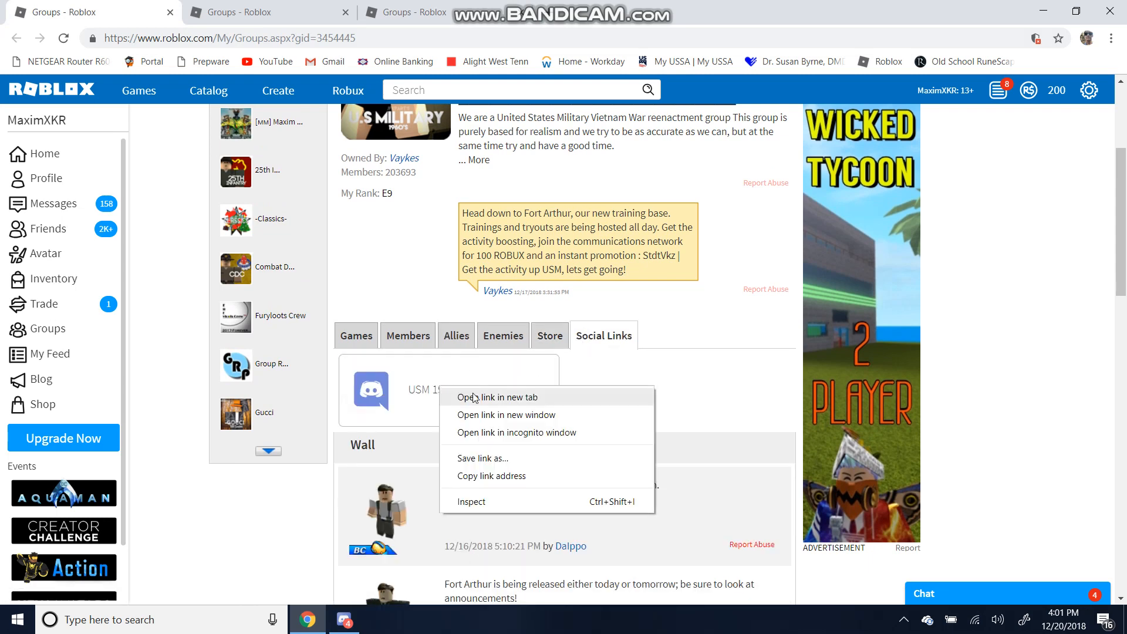
pyautogui.click(490, 392)
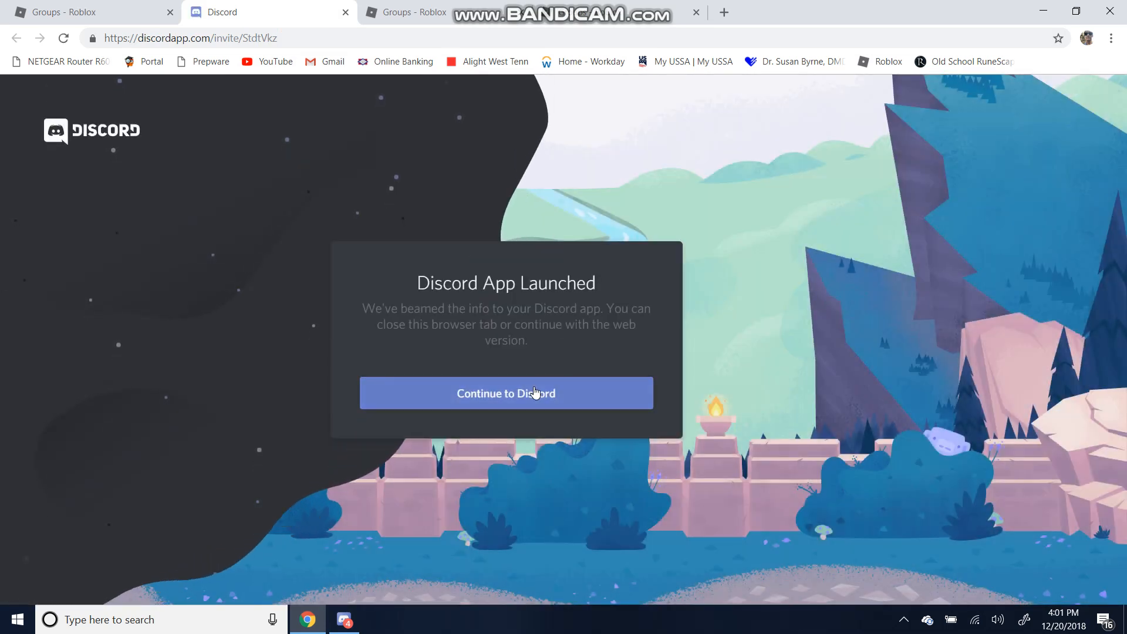
# Join the USM 1960s server in the browser and send !verify then !getroles in #verify
pyautogui.click(506, 394)
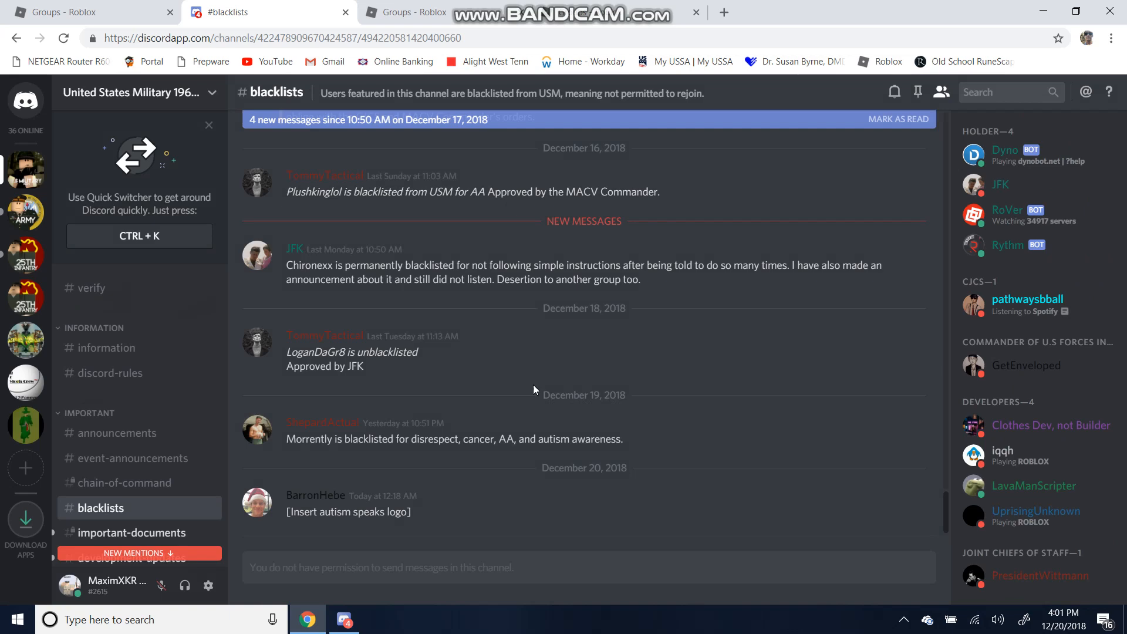
pyautogui.moveTo(435, 378)
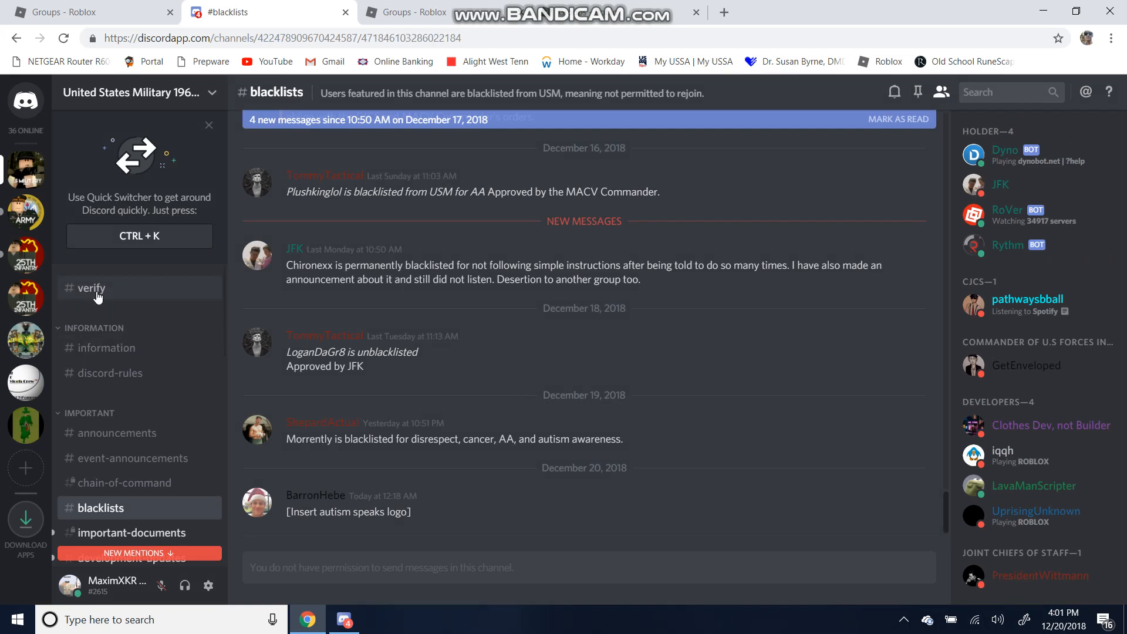
pyautogui.click(91, 287)
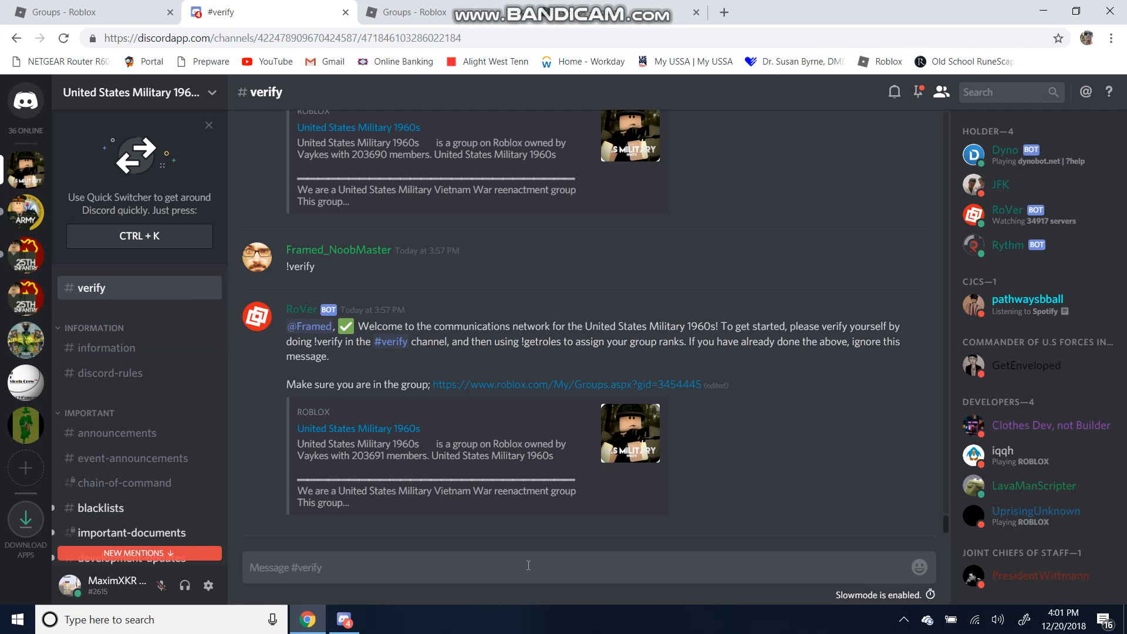
pyautogui.write('!ve')
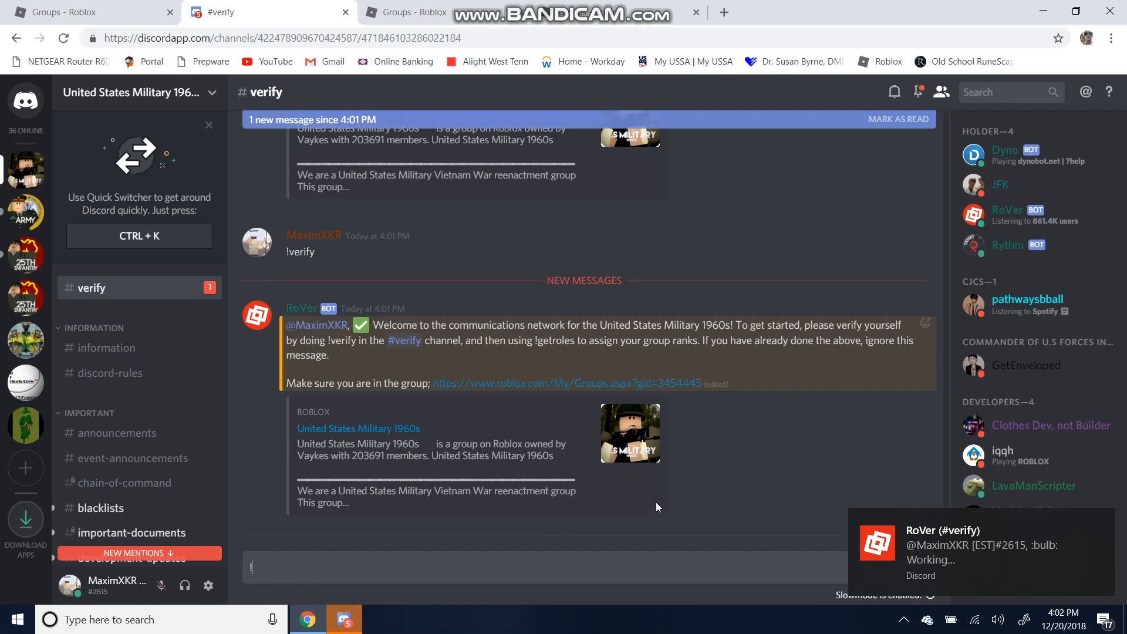
pyautogui.write('!getroles')
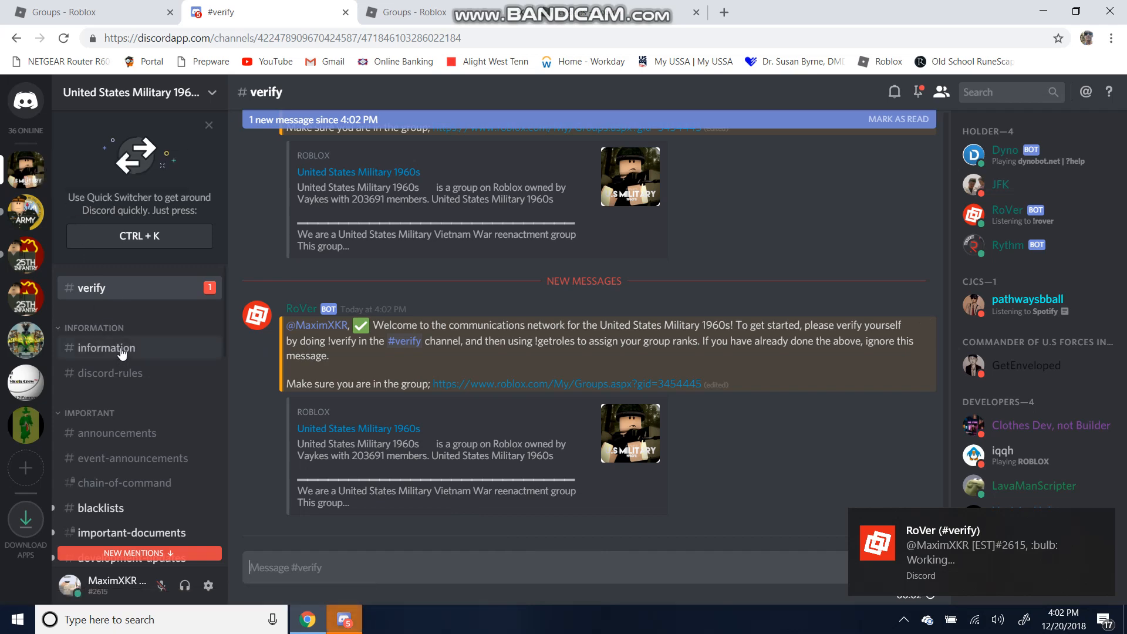
# From #information, bring up the Army Discord invite in a new browser tab
pyautogui.click(105, 347)
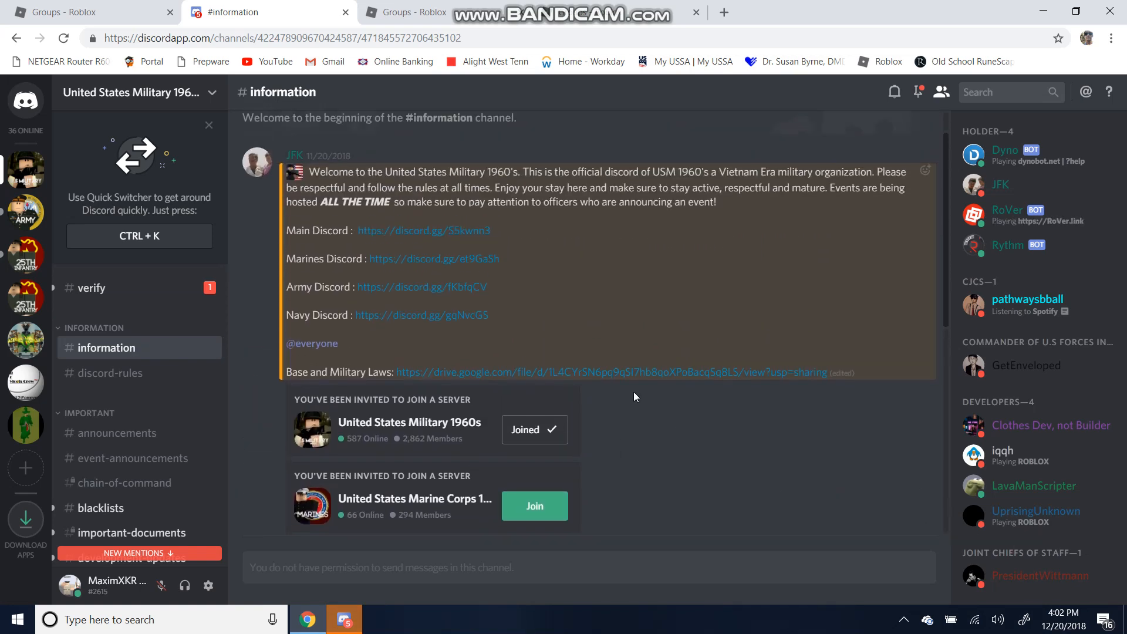
pyautogui.moveTo(408, 292)
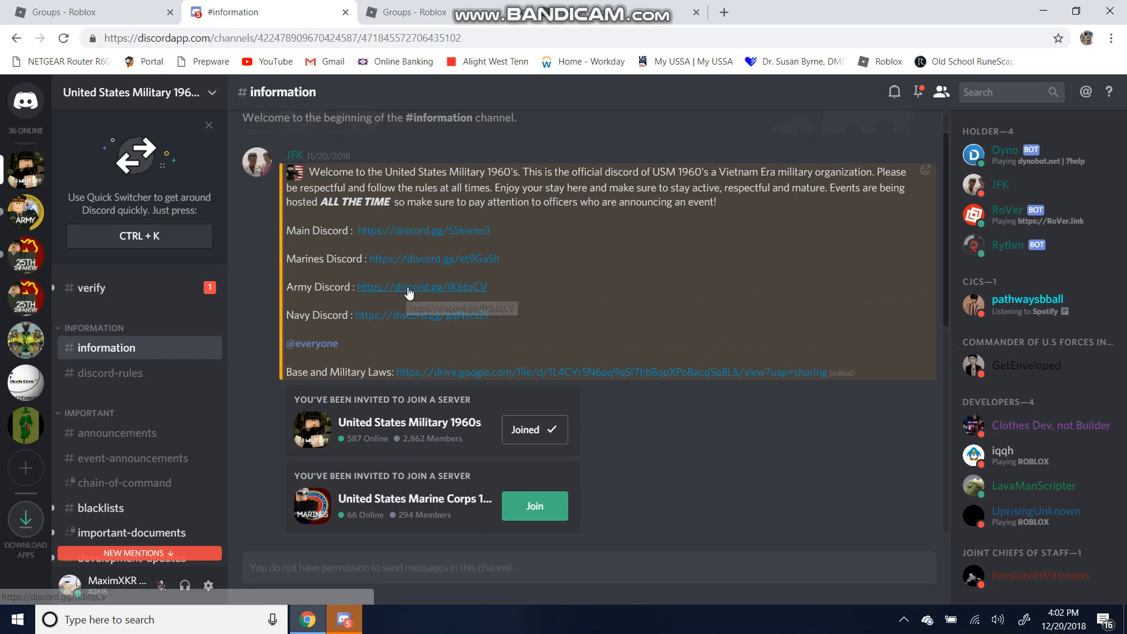
pyautogui.rightClick(408, 286)
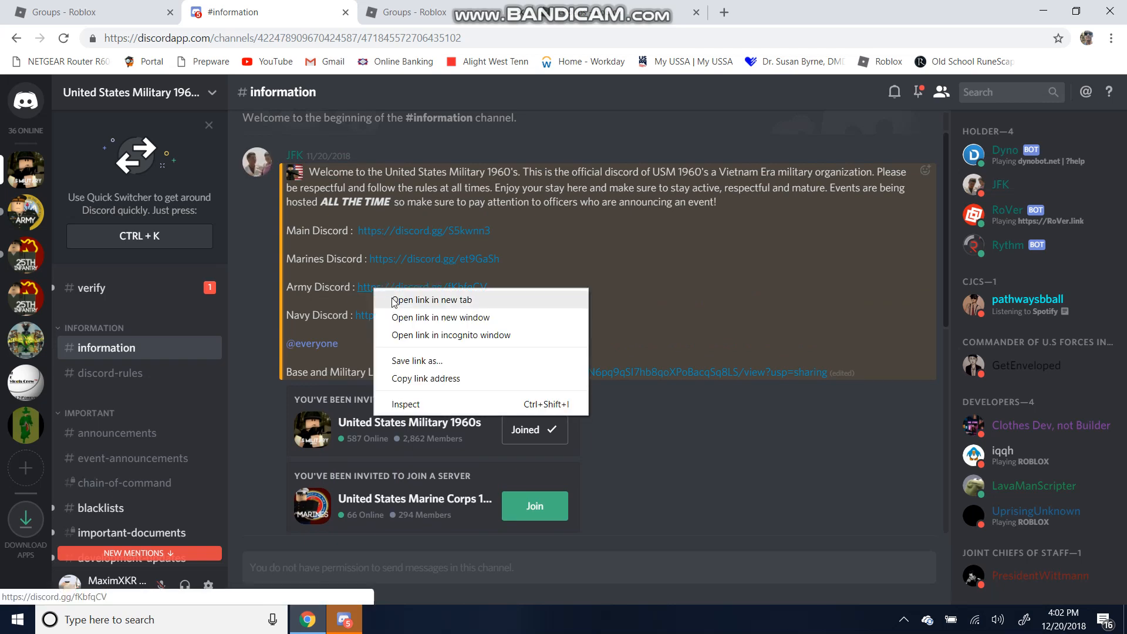
pyautogui.click(432, 299)
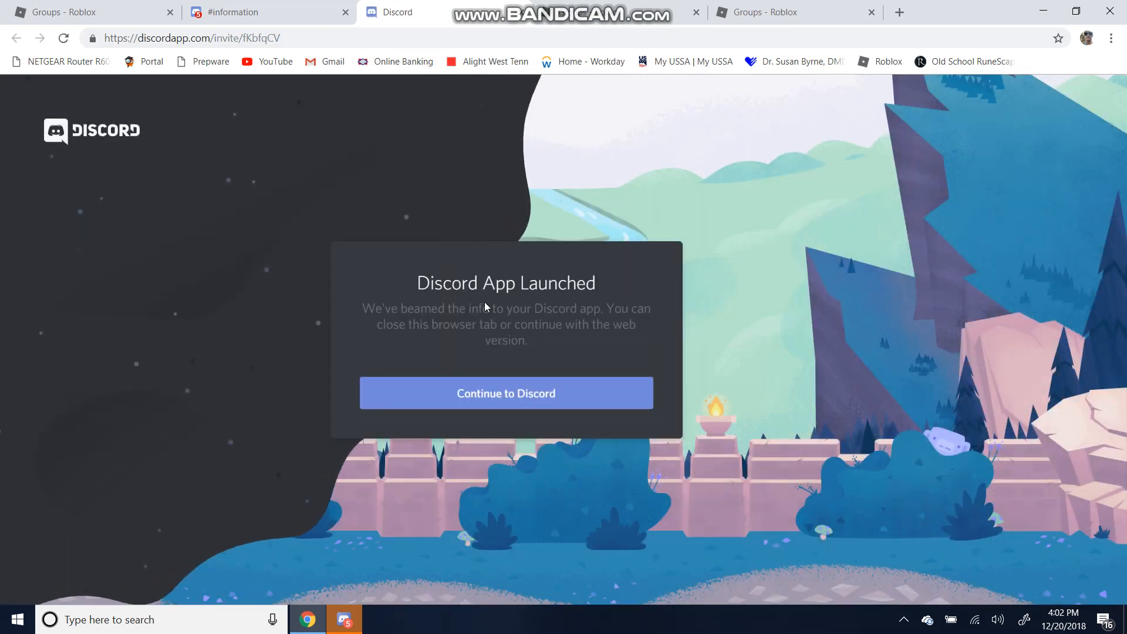
# Join the United States Army 1960s server, read #verify-instructions, and send !verify in #verify
pyautogui.click(505, 392)
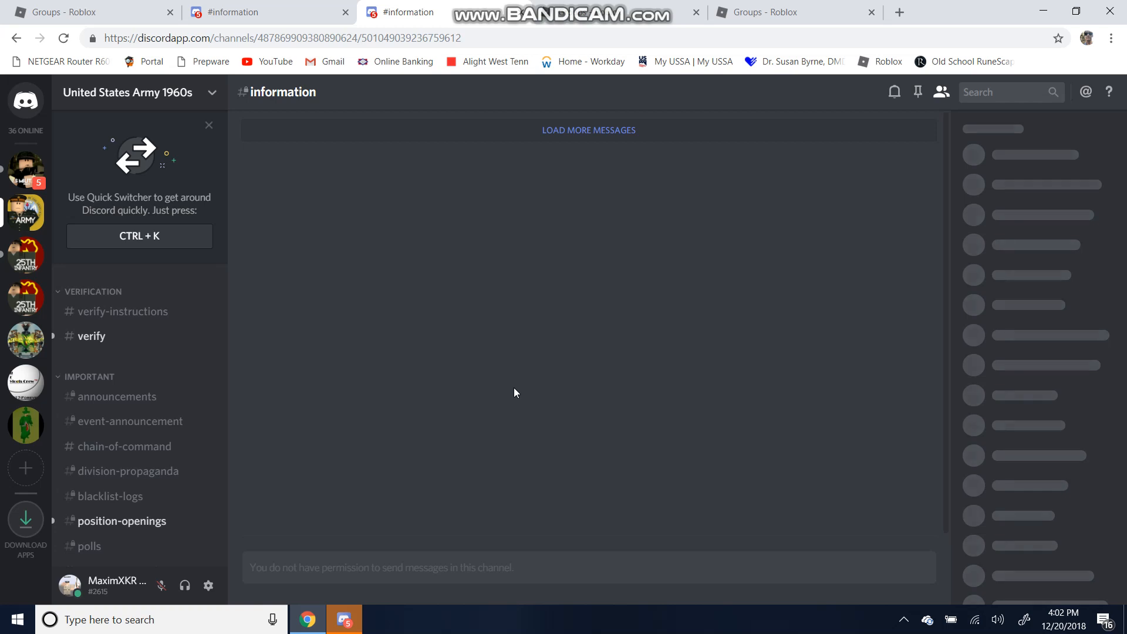
pyautogui.moveTo(221, 323)
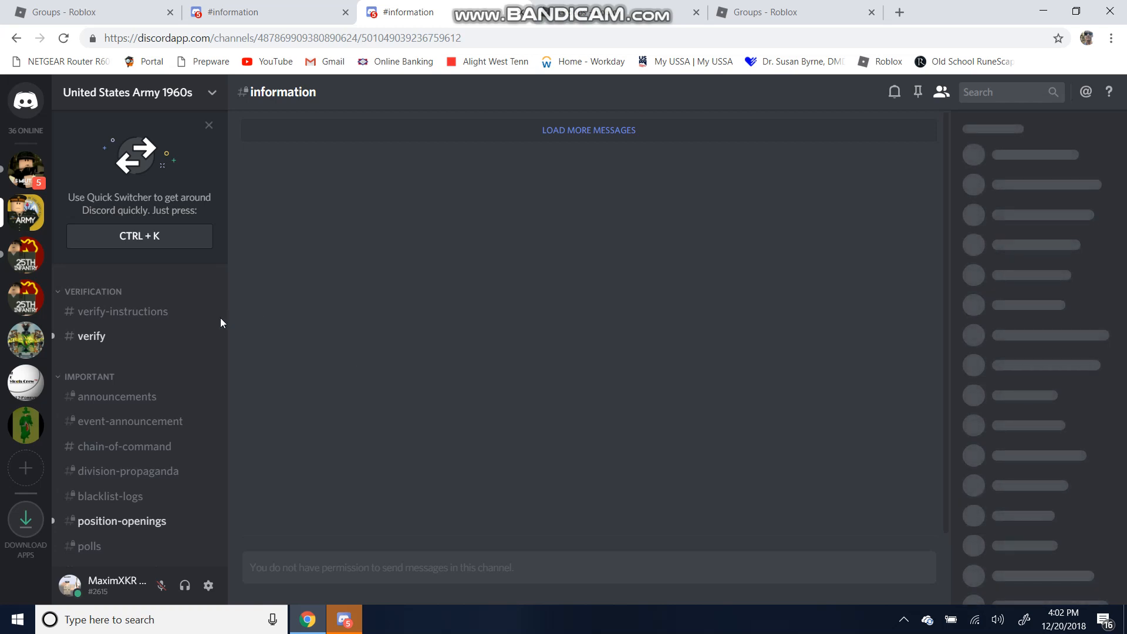
pyautogui.moveTo(155, 322)
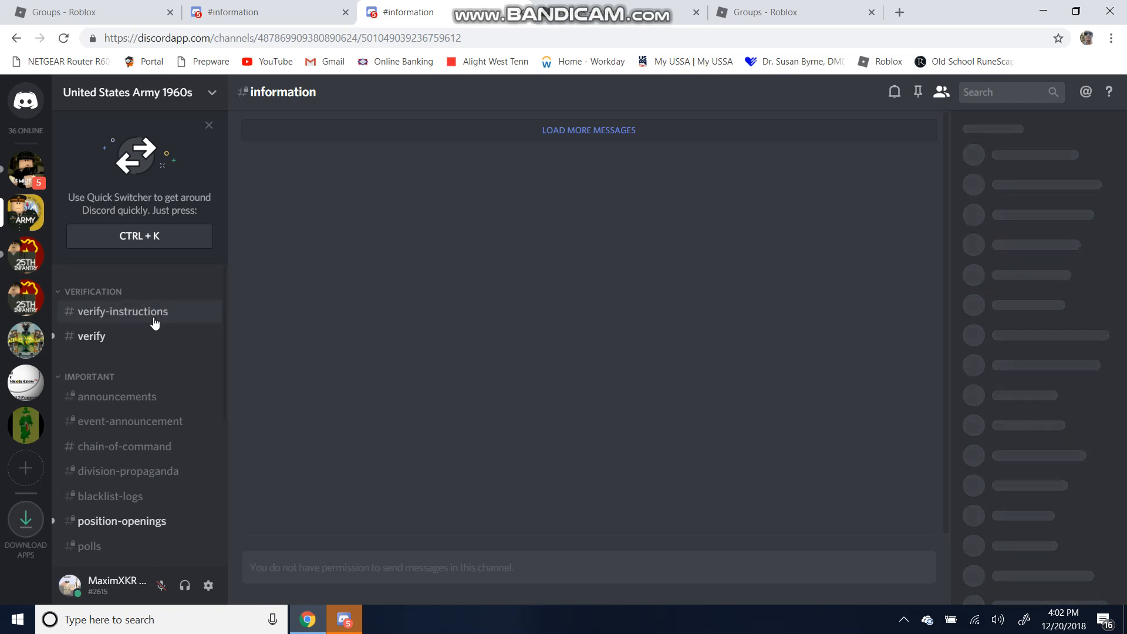
pyautogui.click(122, 311)
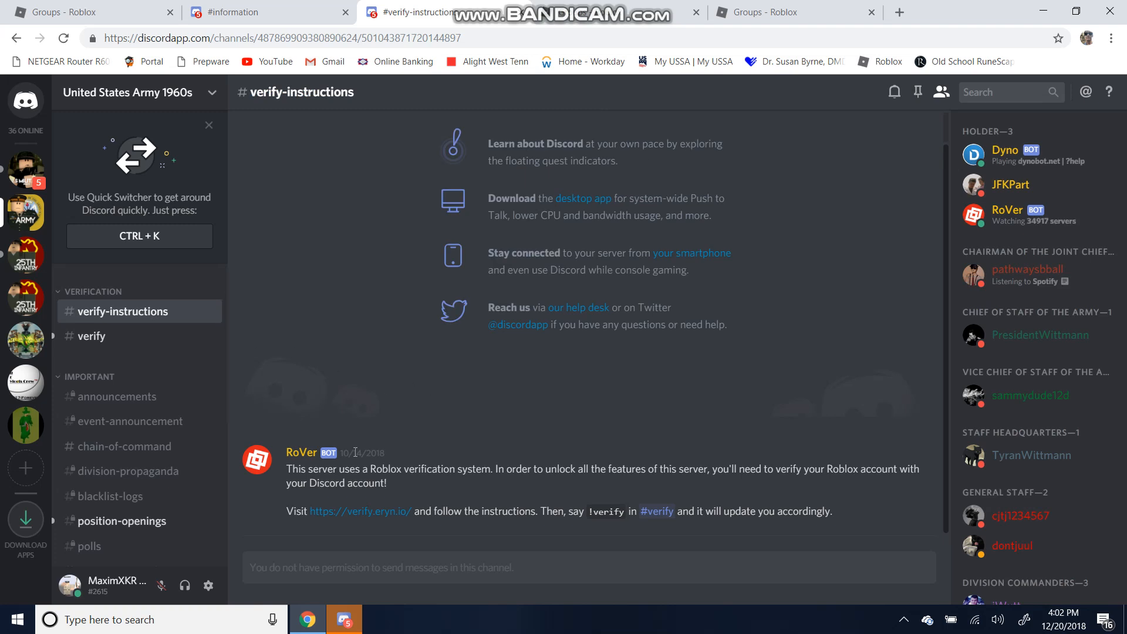
pyautogui.moveTo(329, 519)
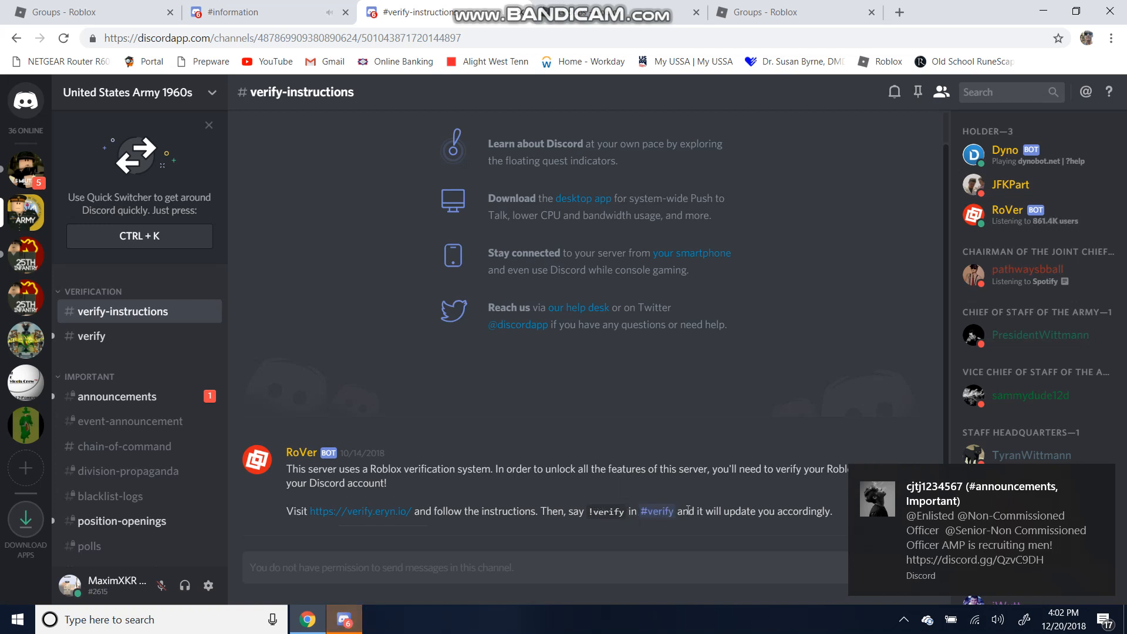
pyautogui.moveTo(476, 493)
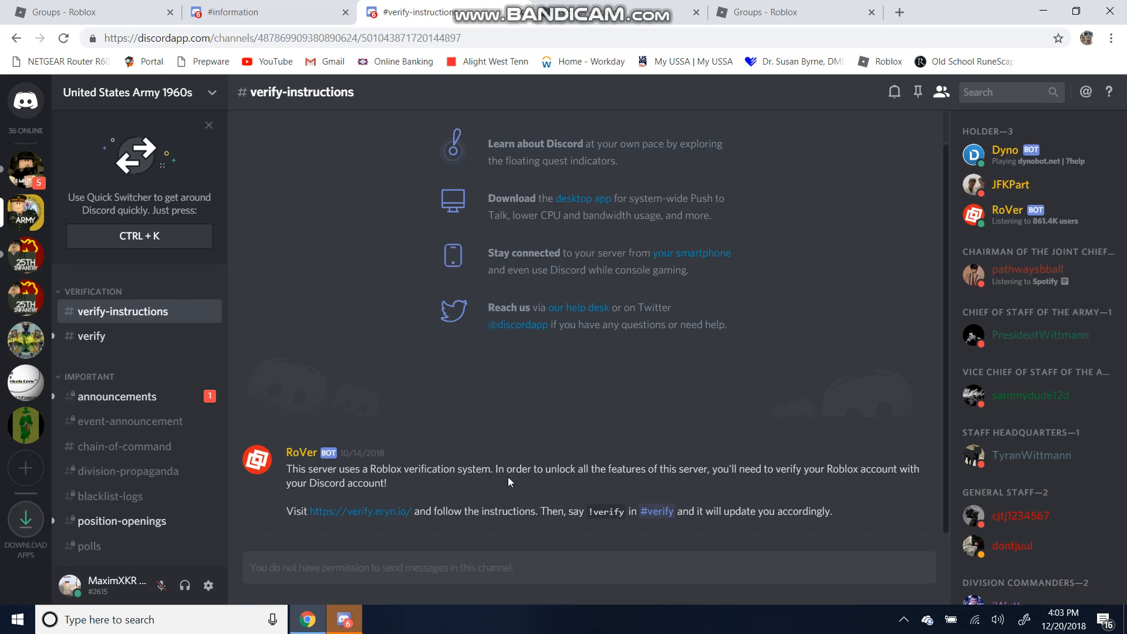
pyautogui.moveTo(237, 432)
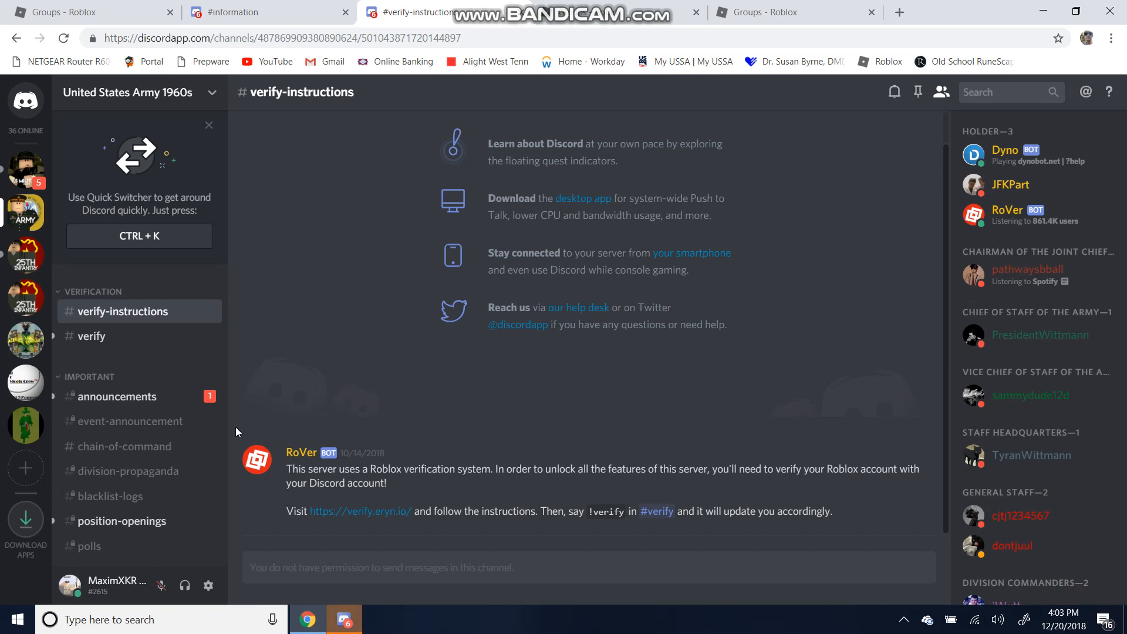
pyautogui.click(91, 336)
pyautogui.write('!v')
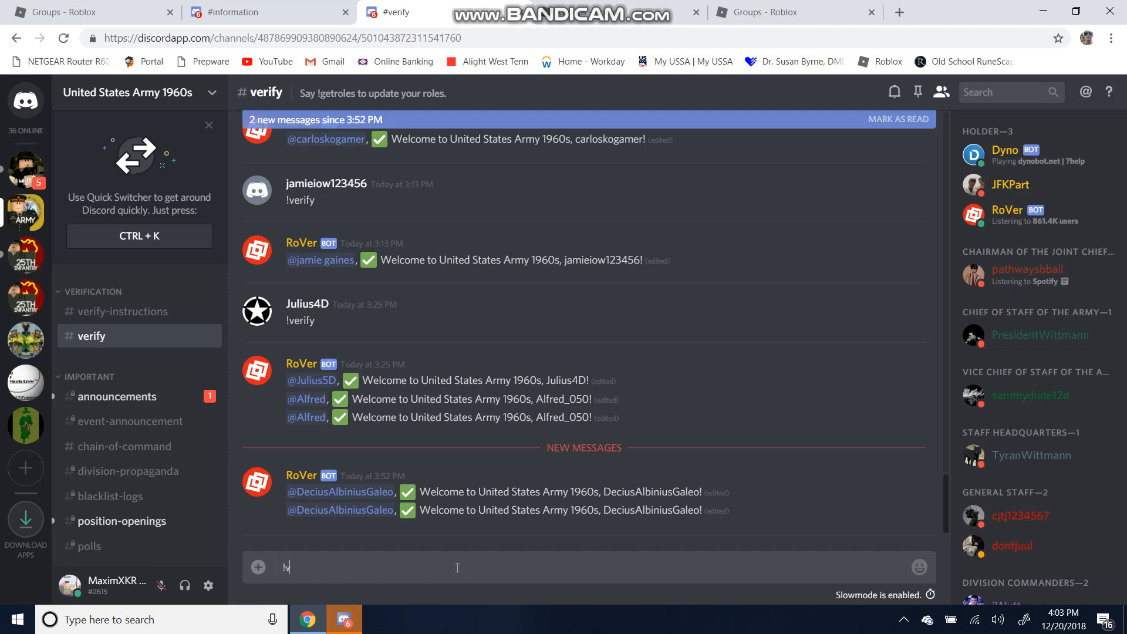
pyautogui.press('Enter')
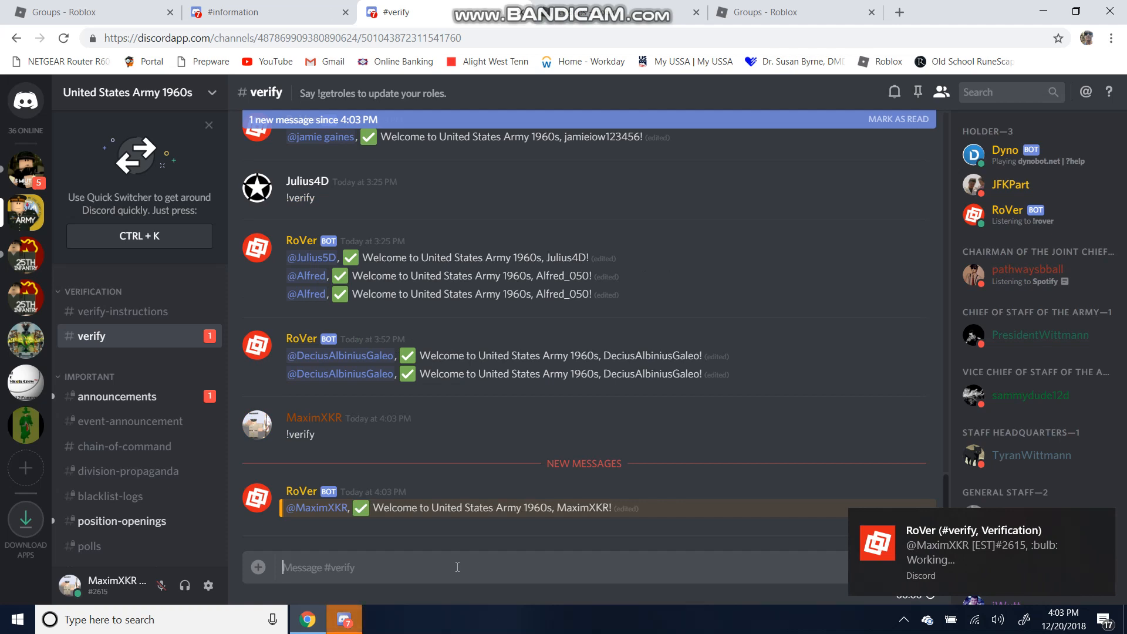
pyautogui.moveTo(315, 453)
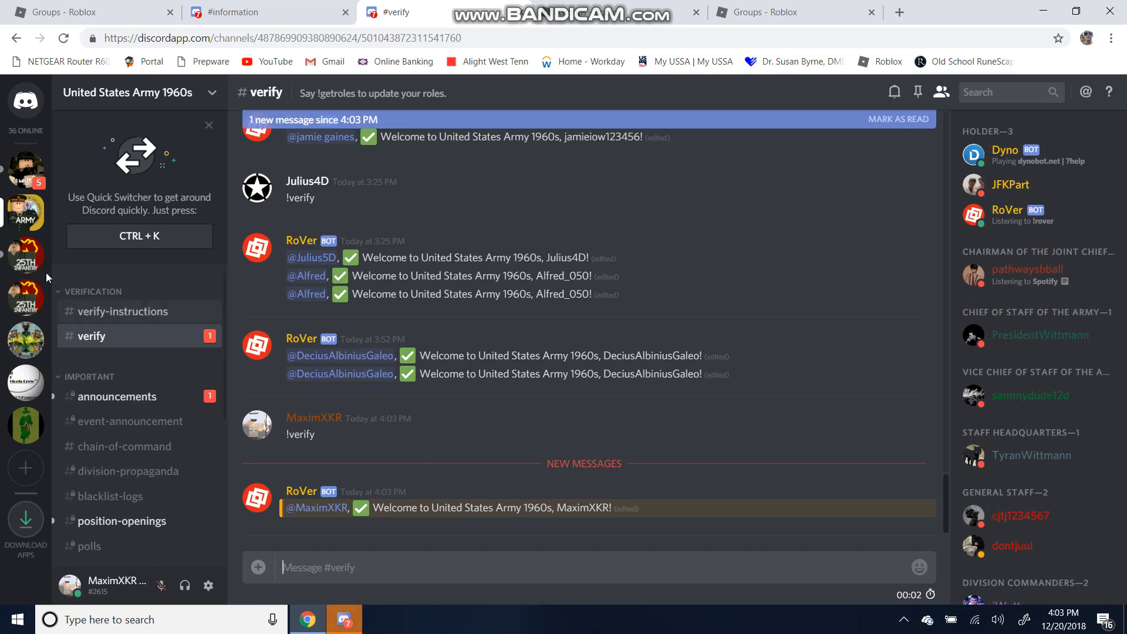
pyautogui.moveTo(25, 256)
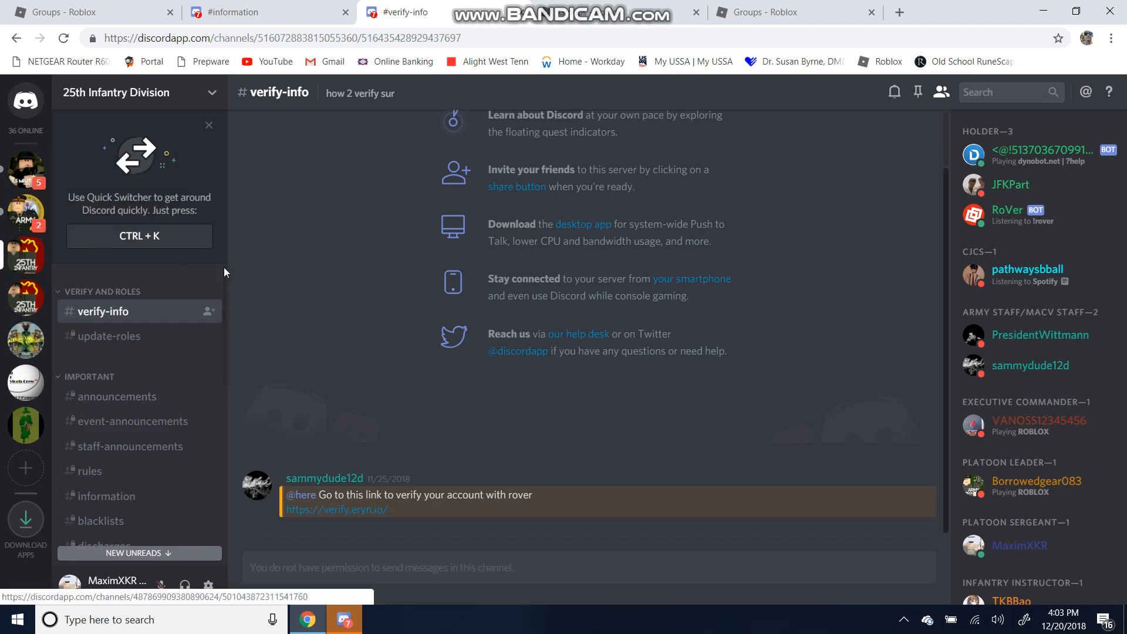
# Return to the 25th Infantry Division 1960s Roblox page and browse its rank list
pyautogui.click(772, 12)
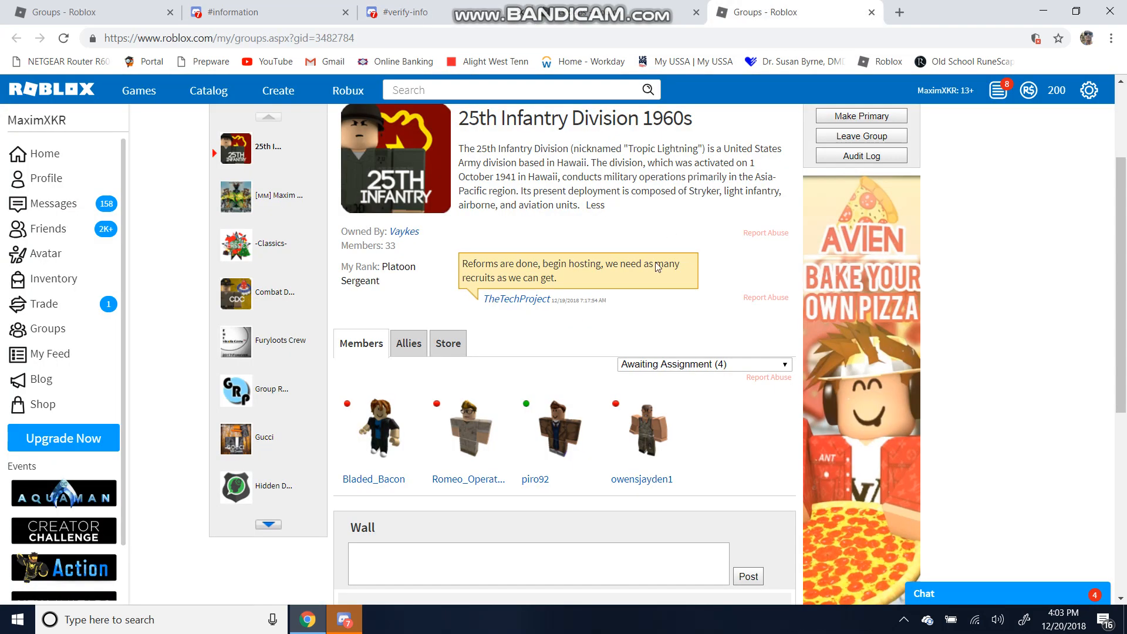
pyautogui.click(704, 364)
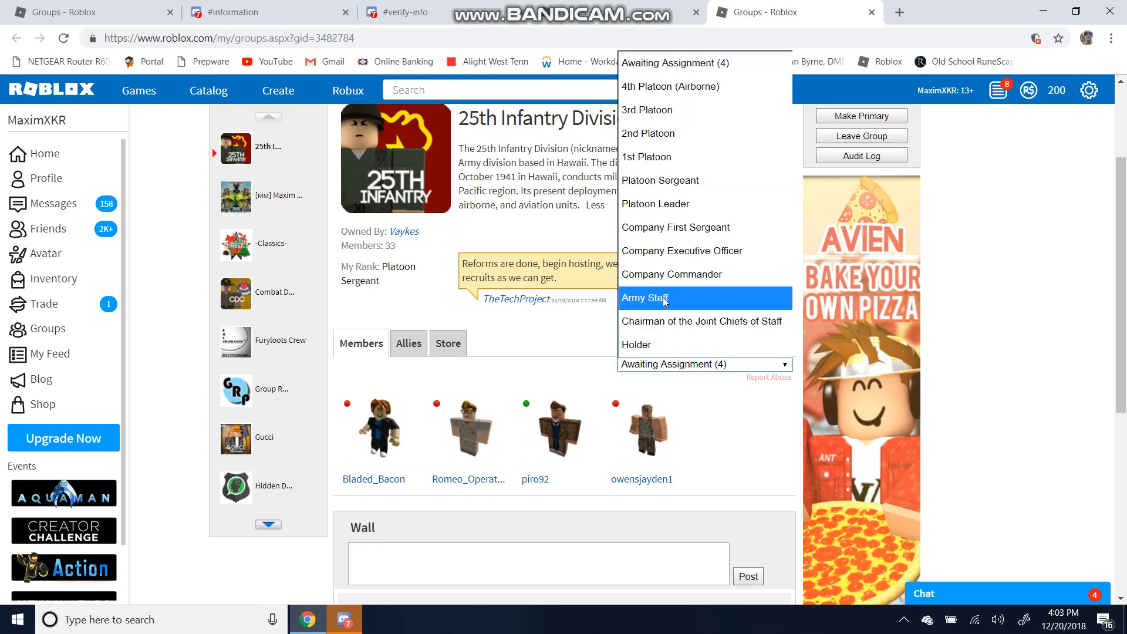
pyautogui.click(662, 299)
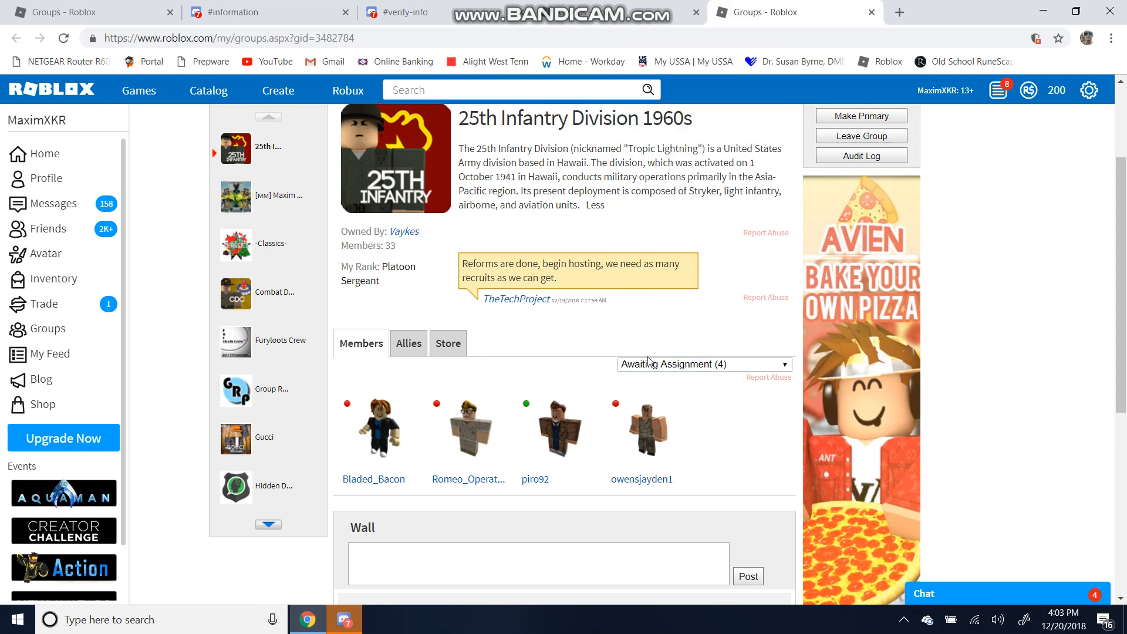
pyautogui.click(703, 364)
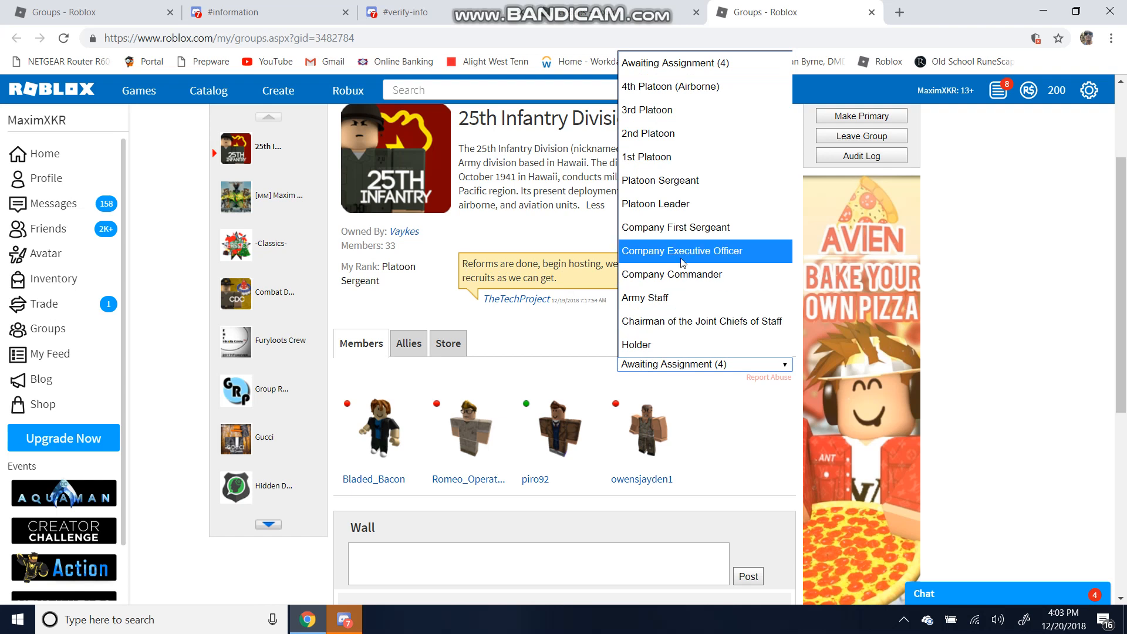
pyautogui.moveTo(677, 282)
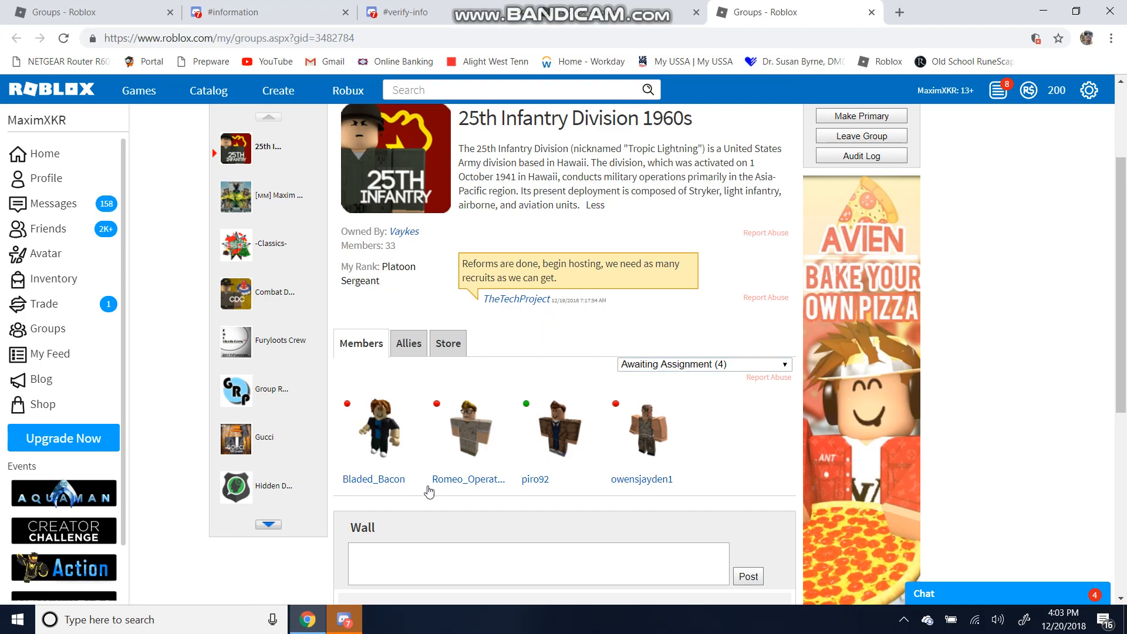
# Switch to the Discord desktop app and read the 25th Infantry Division #verify-info channel
pyautogui.click(345, 620)
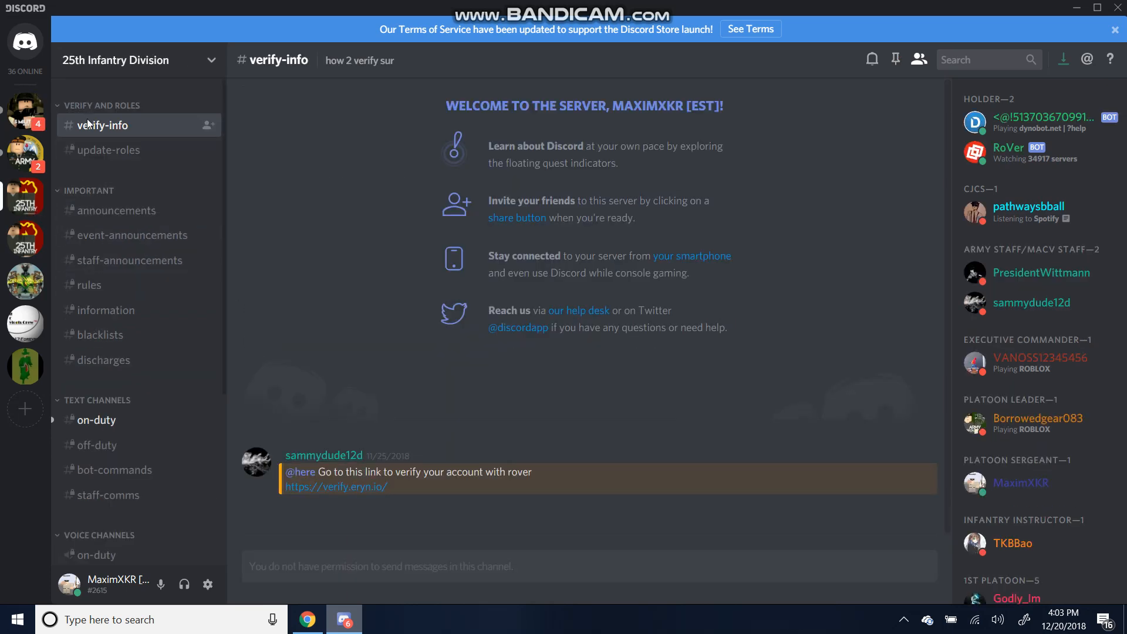
pyautogui.moveTo(318, 484)
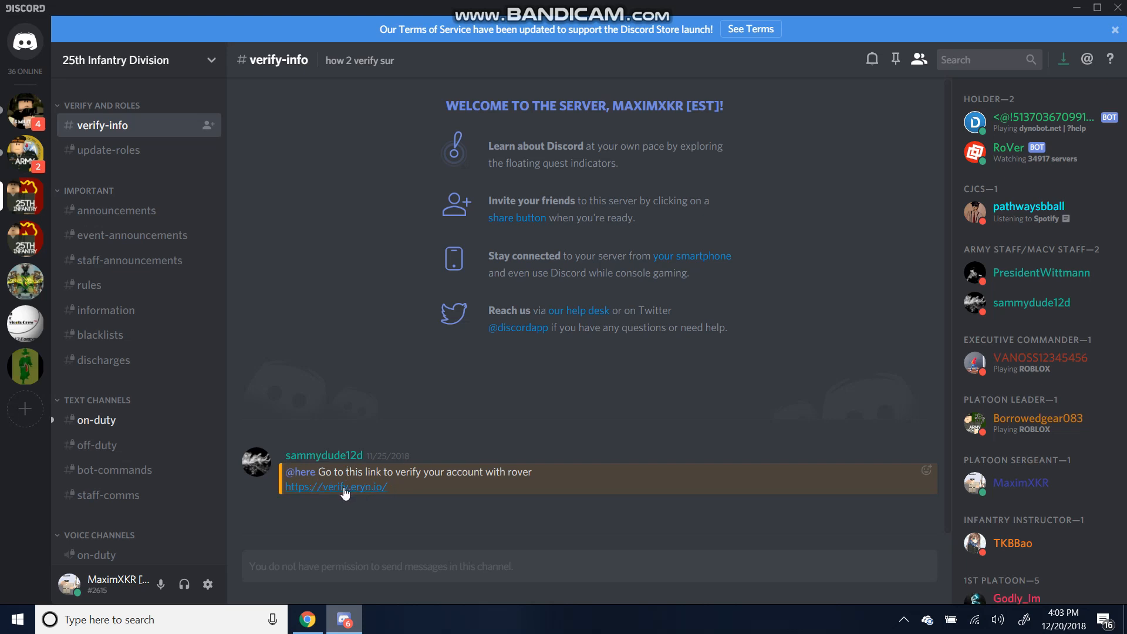
pyautogui.moveTo(353, 489)
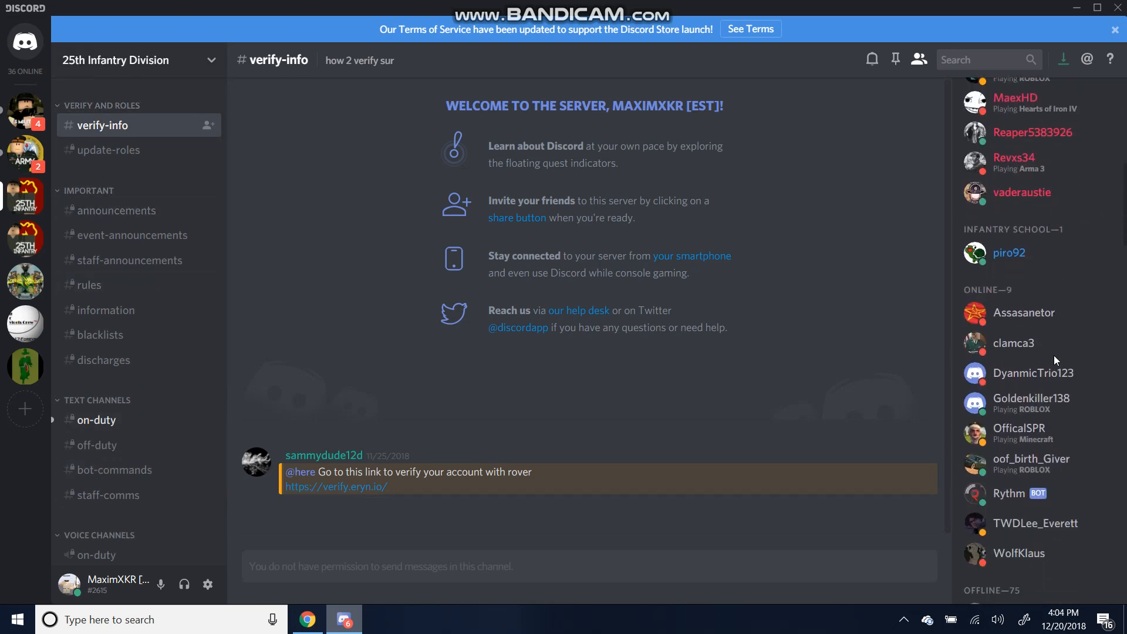
pyautogui.scroll(-3)
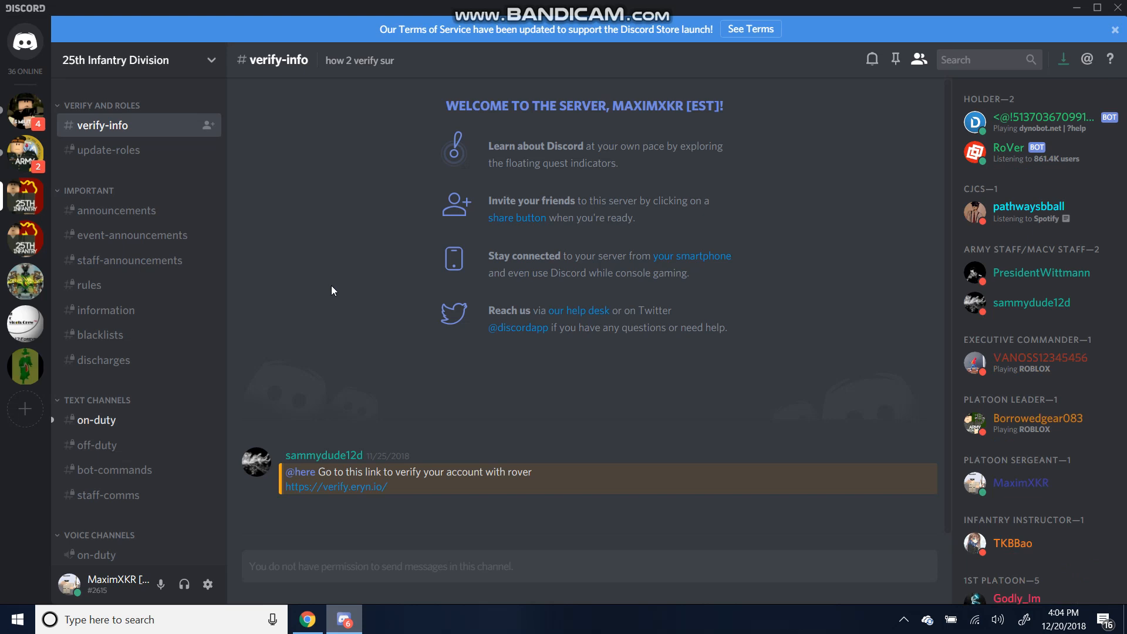
pyautogui.moveTo(345, 305)
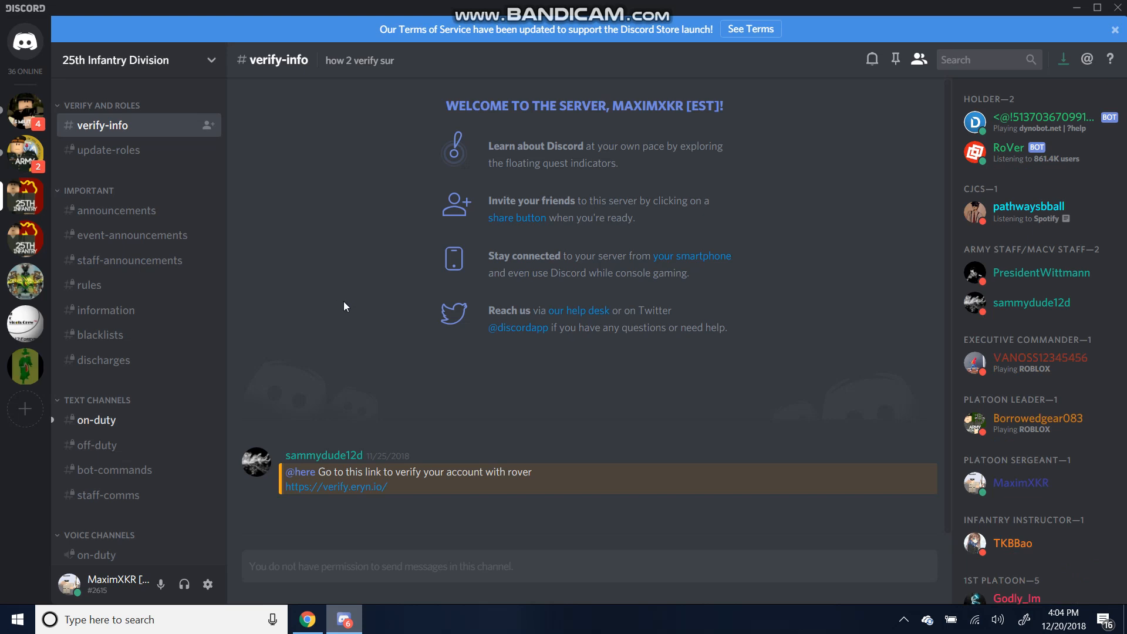
pyautogui.moveTo(239, 341)
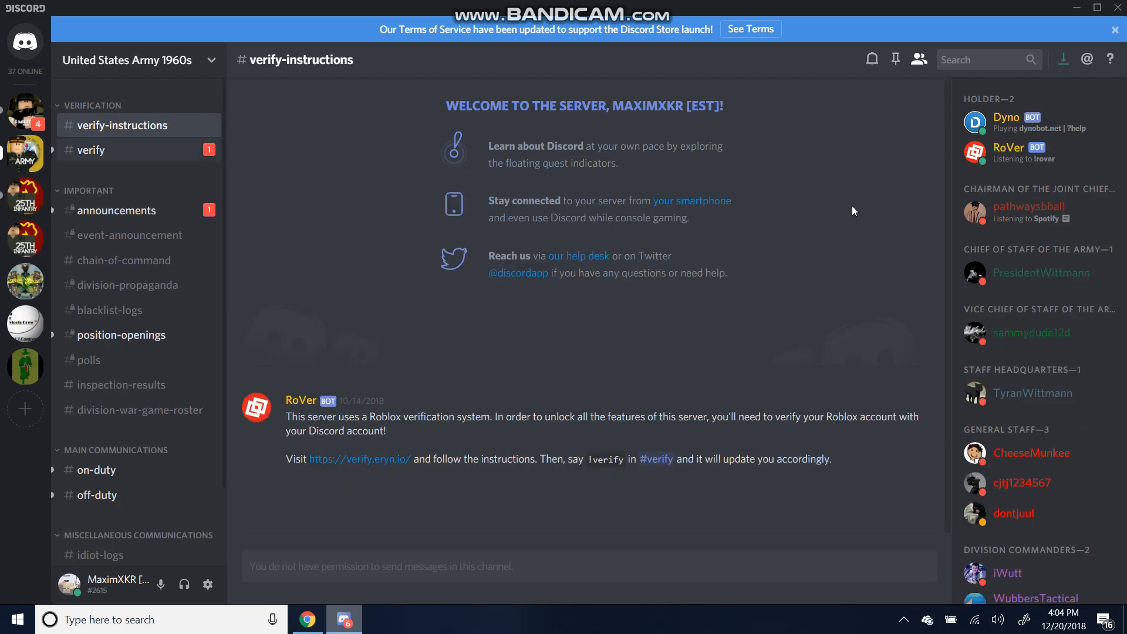
pyautogui.moveTo(35, 146)
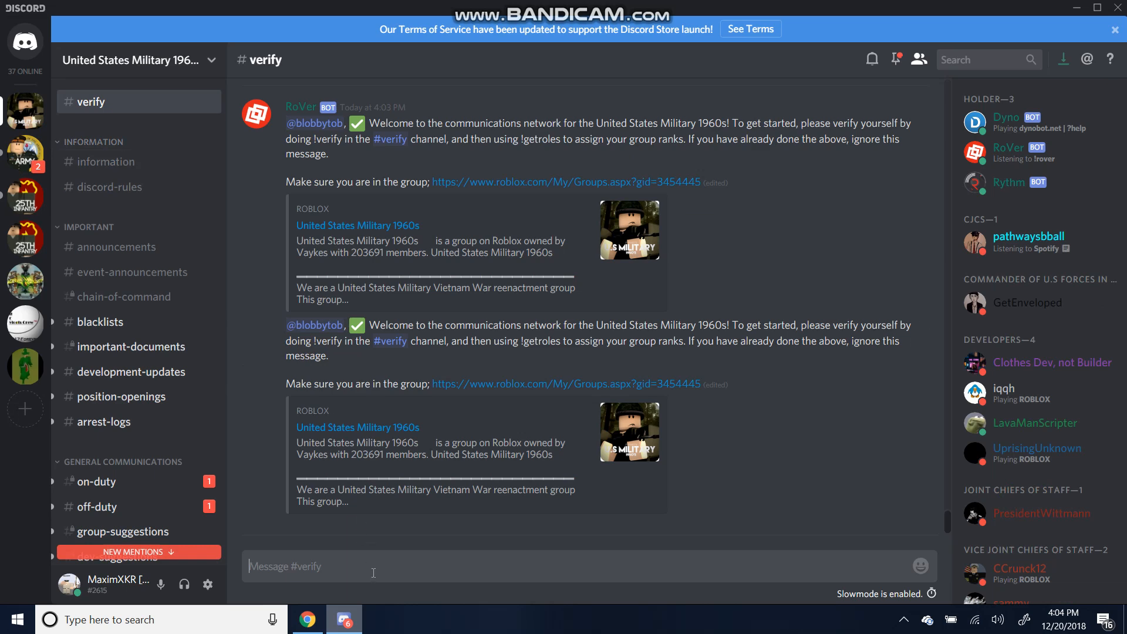
# Send !getroles in the USM 1960s #verify channel to refresh roles
pyautogui.write('!getroles')
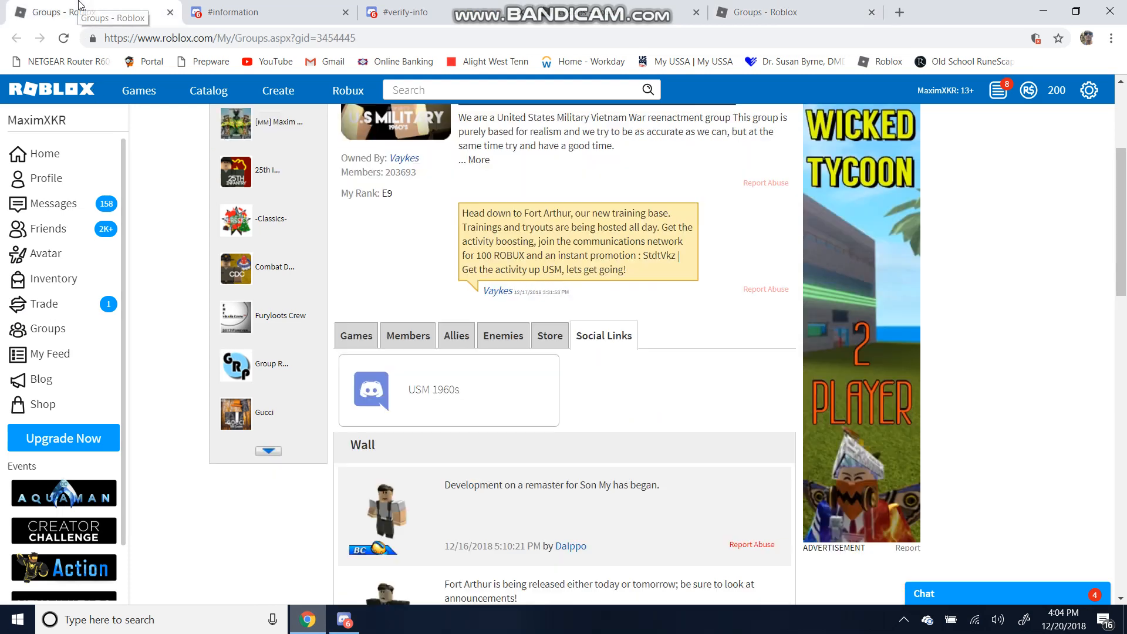
pyautogui.scroll(3)
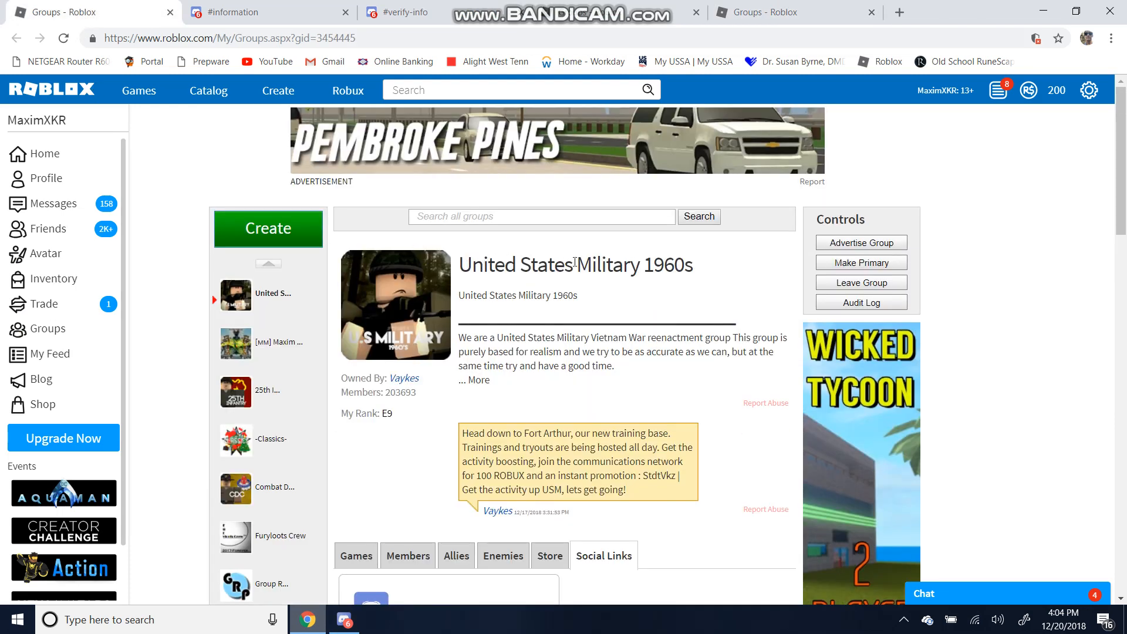
pyautogui.moveTo(711, 267)
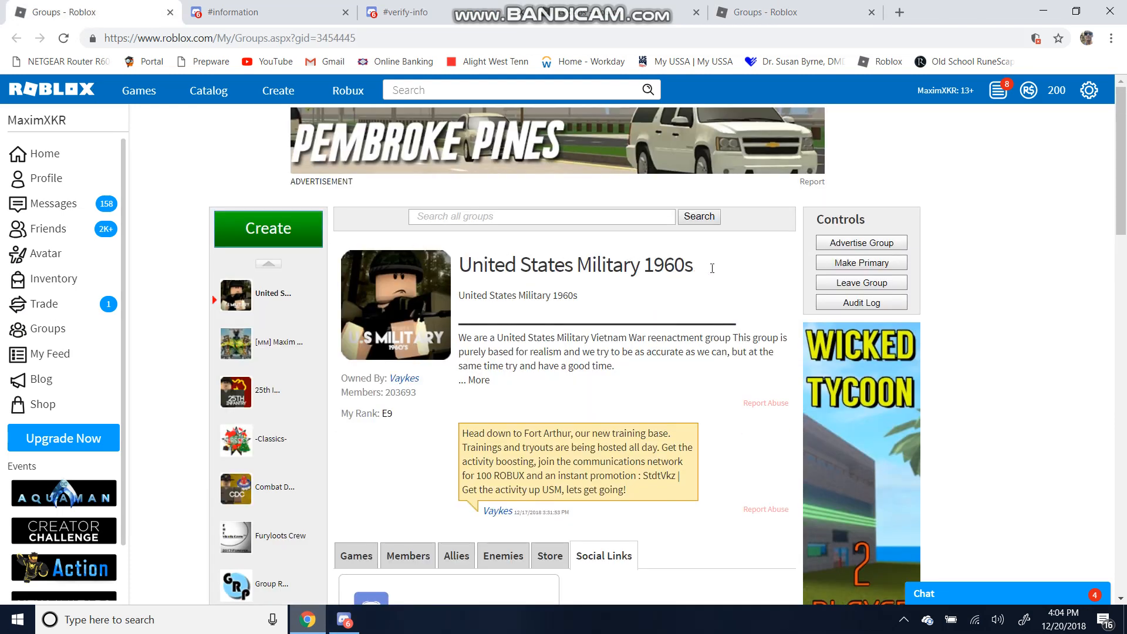
pyautogui.moveTo(723, 270)
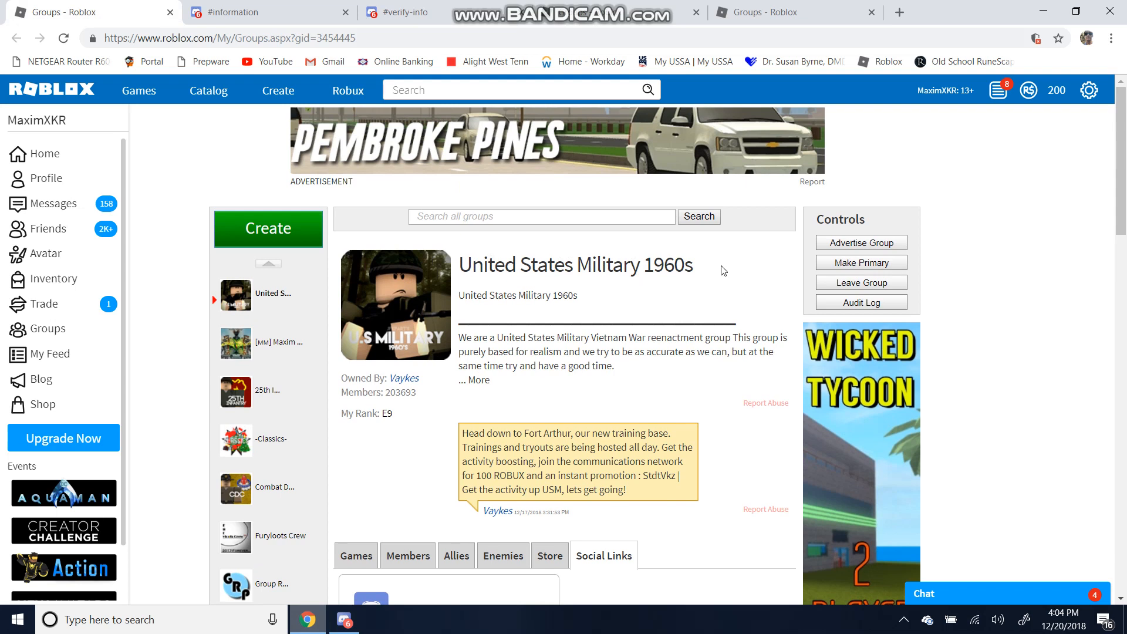